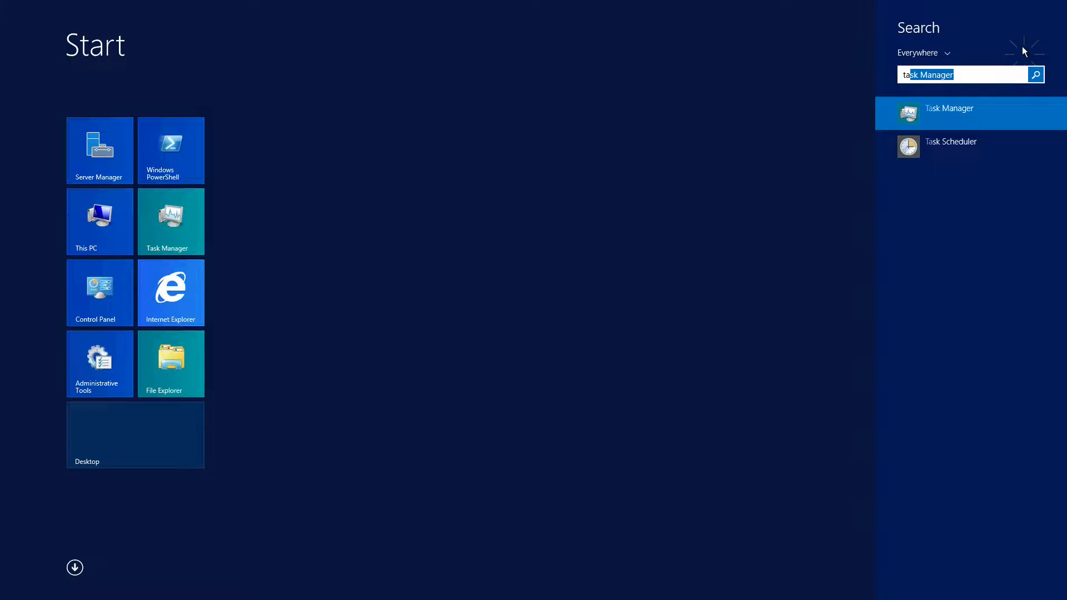
Step: In Task Manager's Services list, stop QlikSensePrintingService and QlikSenseServiceDispatcher
left_click(949, 108)
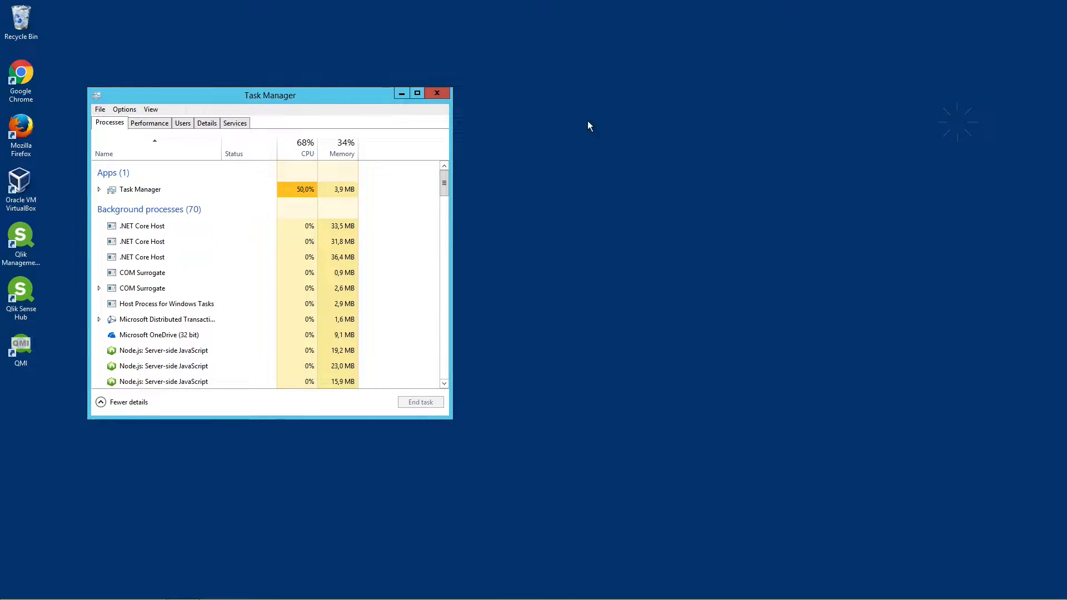
left_click(234, 123)
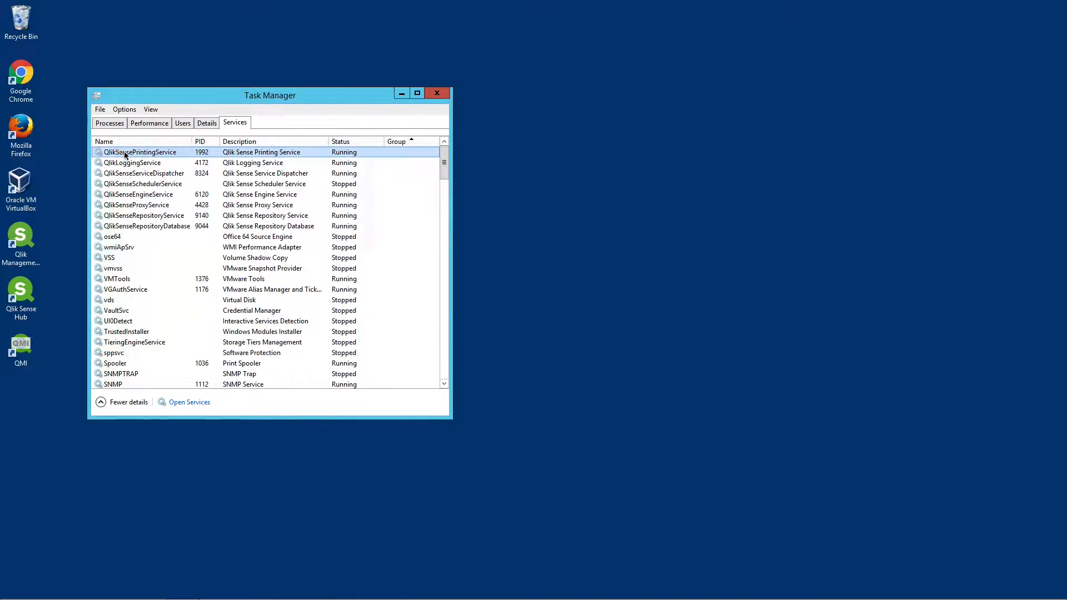
left_click(133, 163)
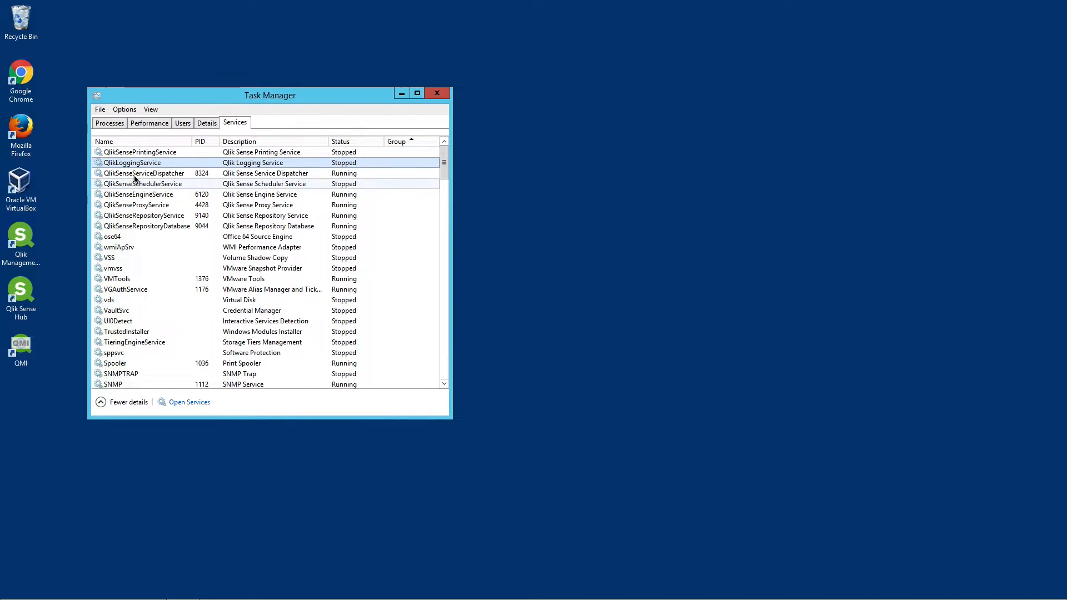
left_click(144, 173)
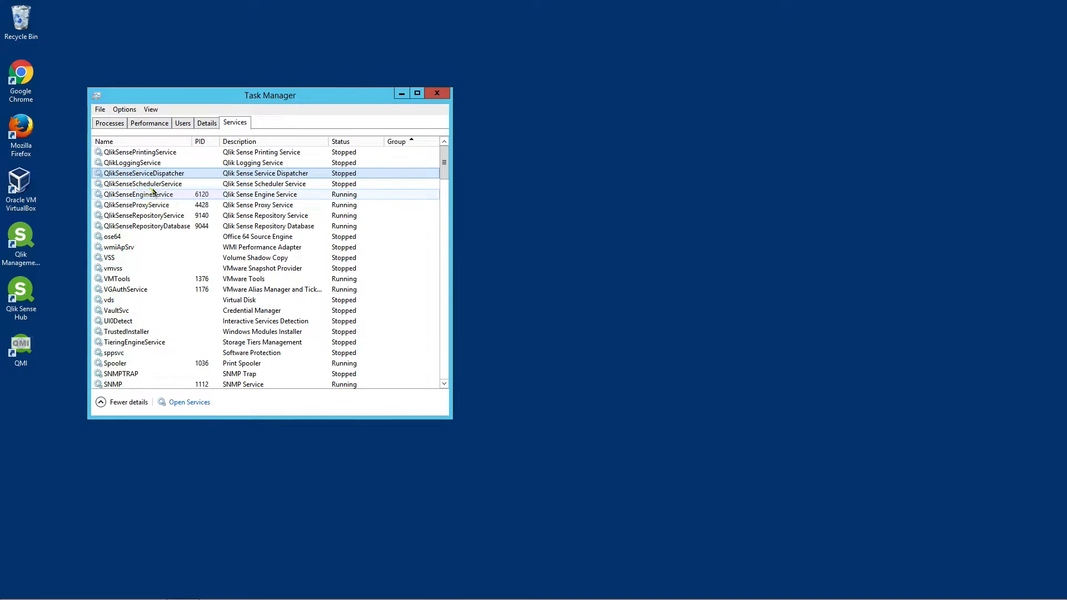
Step: Stop QlikSenseEngineService and select QlikSenseProxyService as the next one to stop
right_click(135, 194)
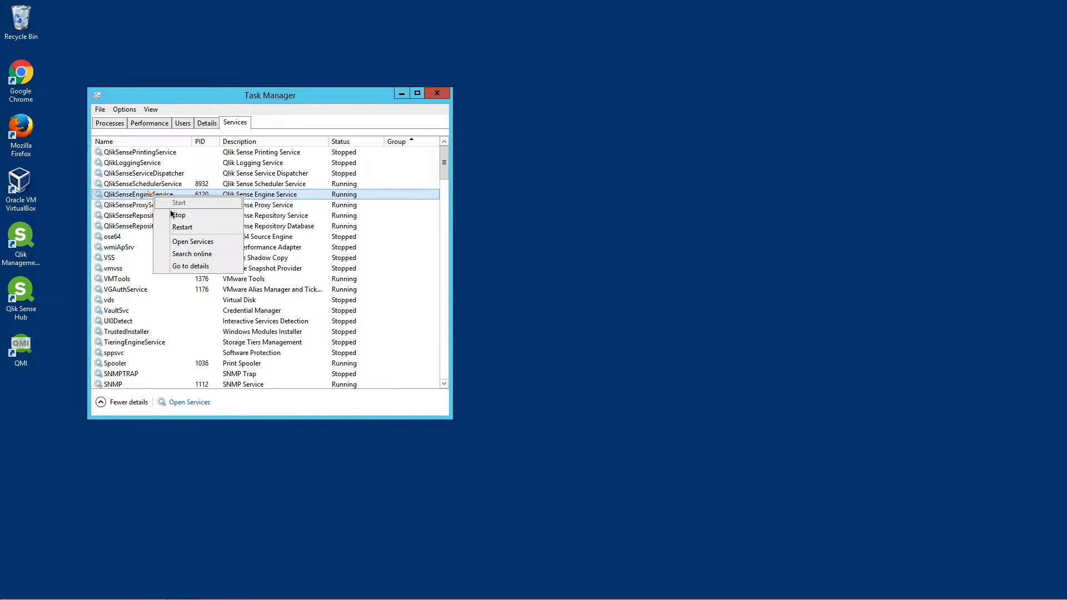
left_click(177, 215)
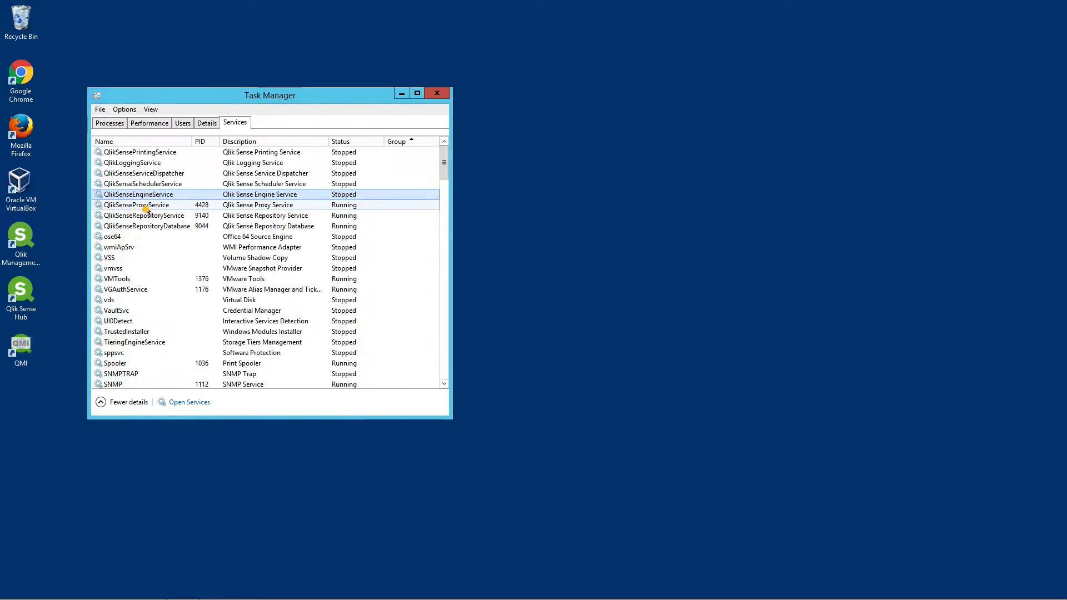
left_click(135, 204)
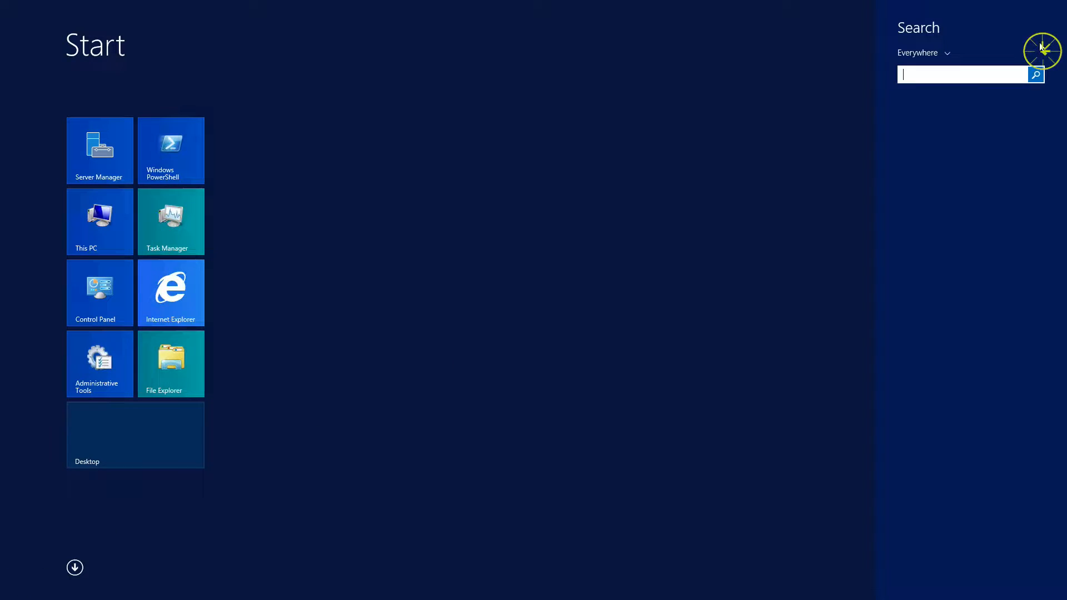
Step: Run Command Prompt as administrator and launch an empty MMC console from it
right_click(958, 108)
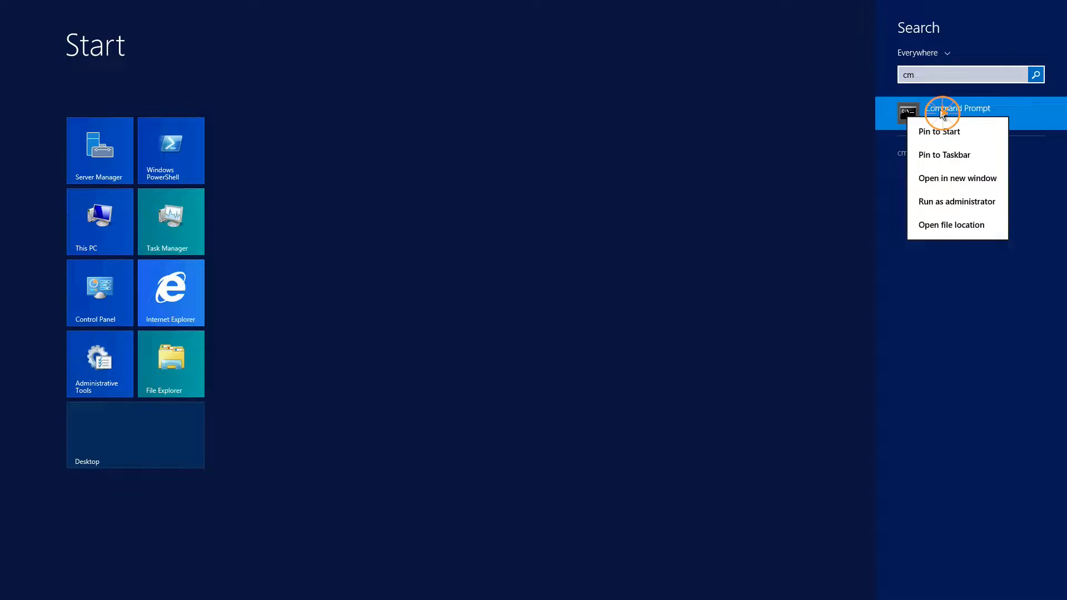
left_click(955, 202)
type("mmc")
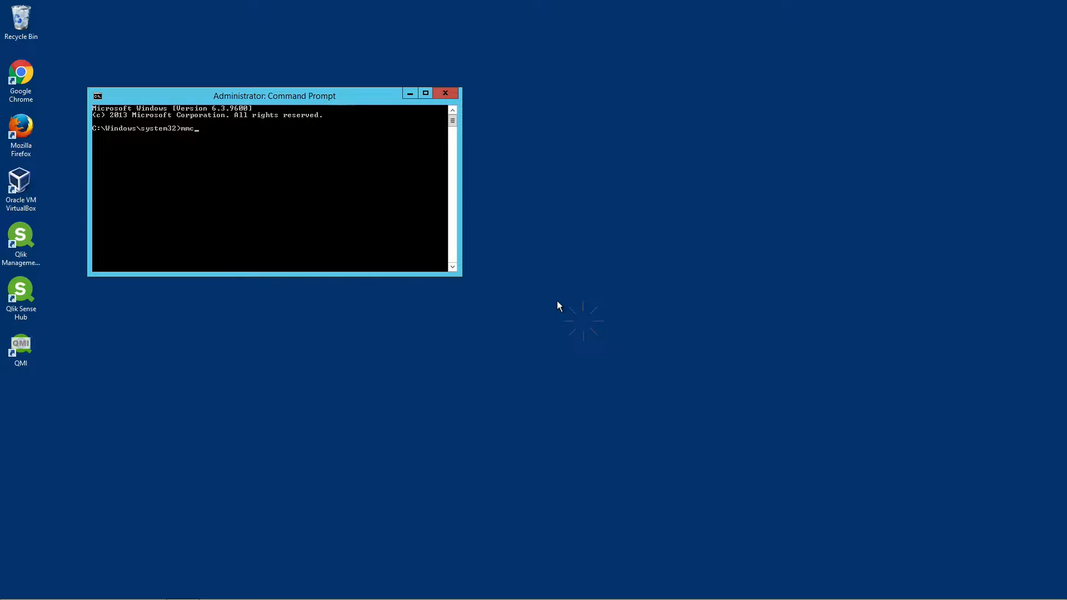
left_click(19, 19)
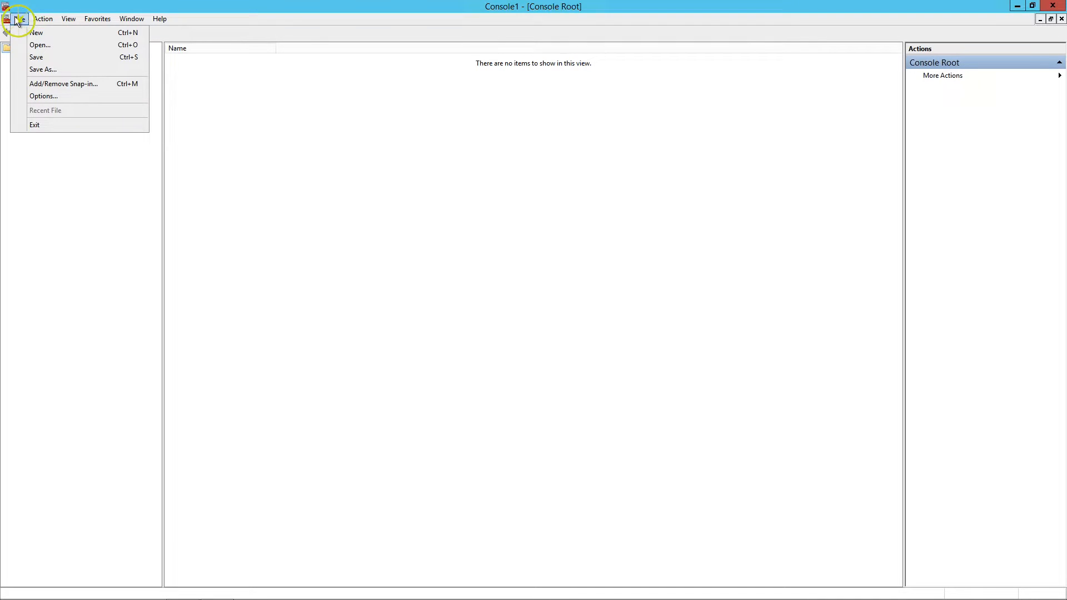
Step: Add a Certificates snap-in for the Computer account (Local computer)
left_click(62, 83)
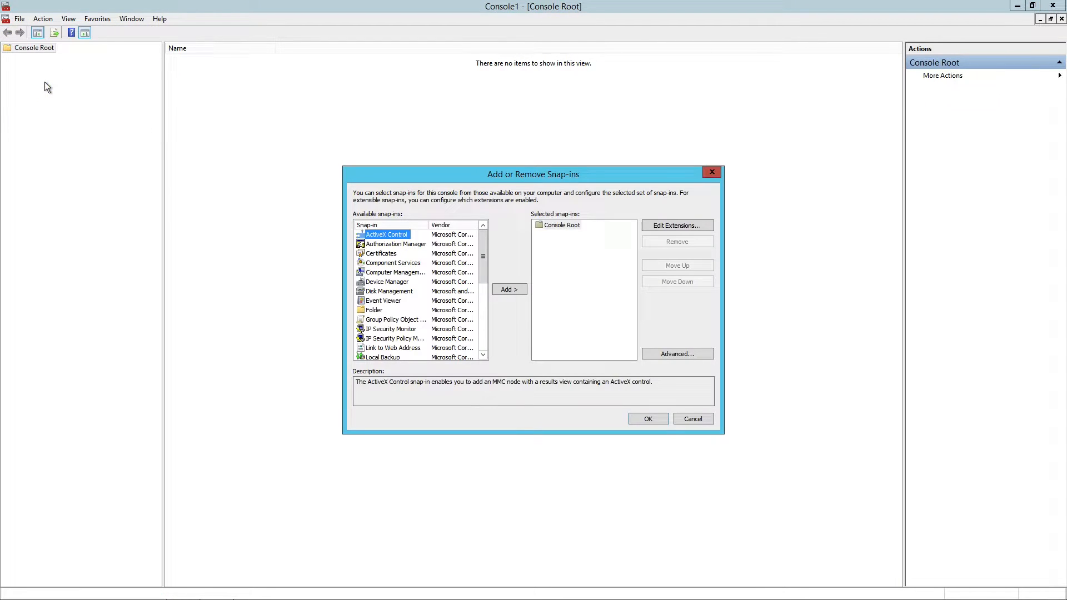
mouse_move(369, 254)
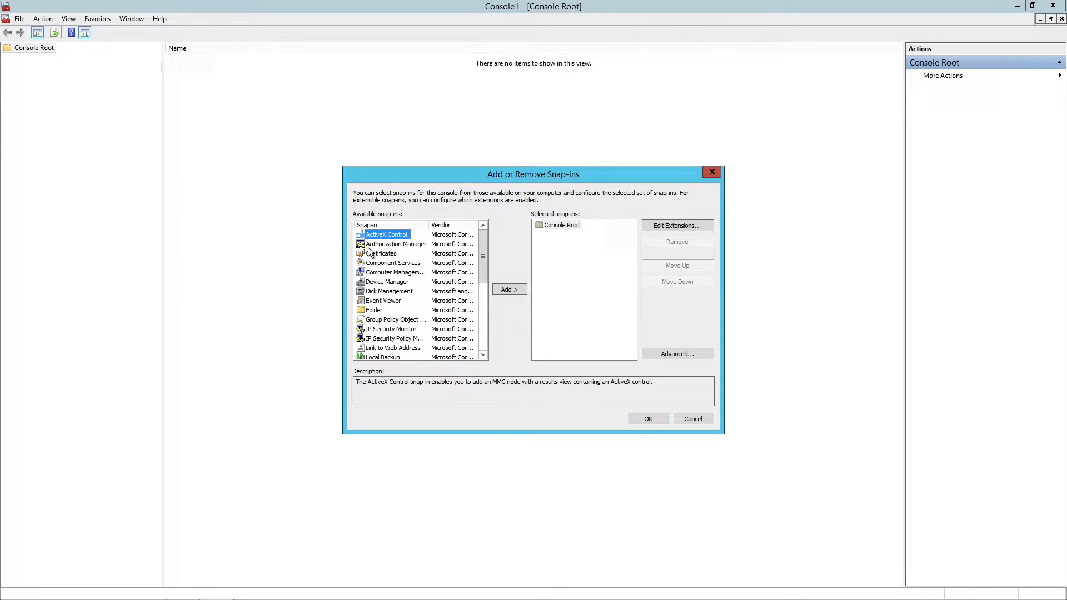
left_click(509, 289)
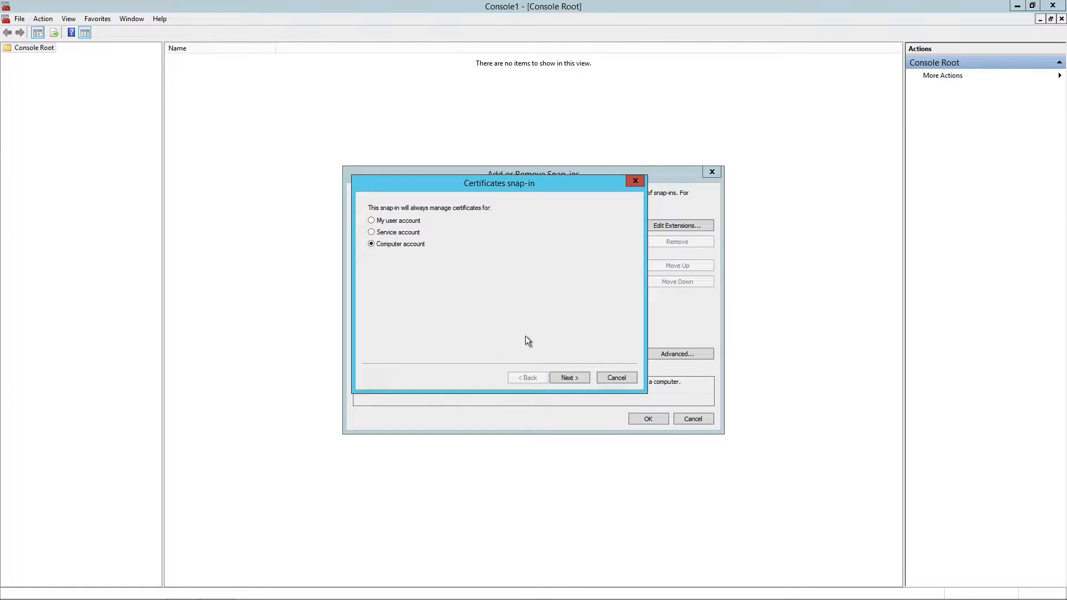
left_click(569, 378)
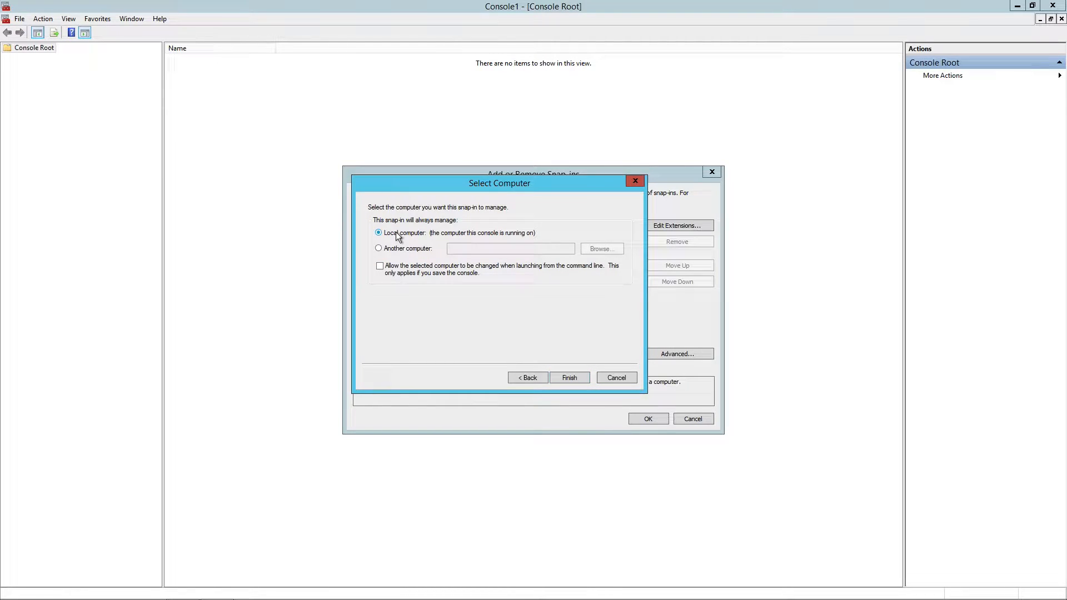
left_click(569, 377)
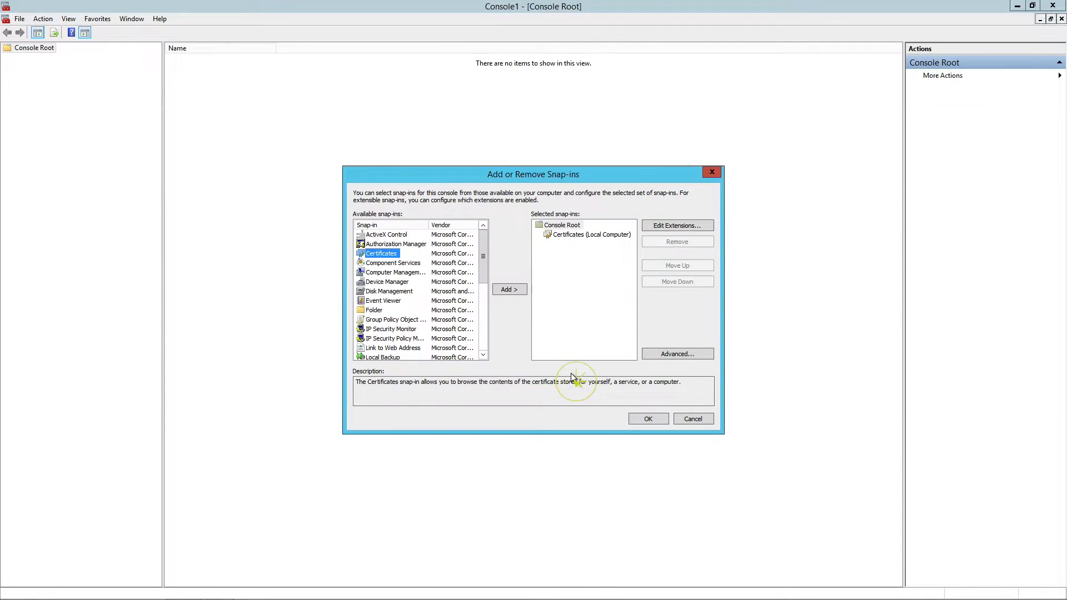
Step: Add a second Certificates snap-in for My user account and confirm both snap-ins
left_click(509, 289)
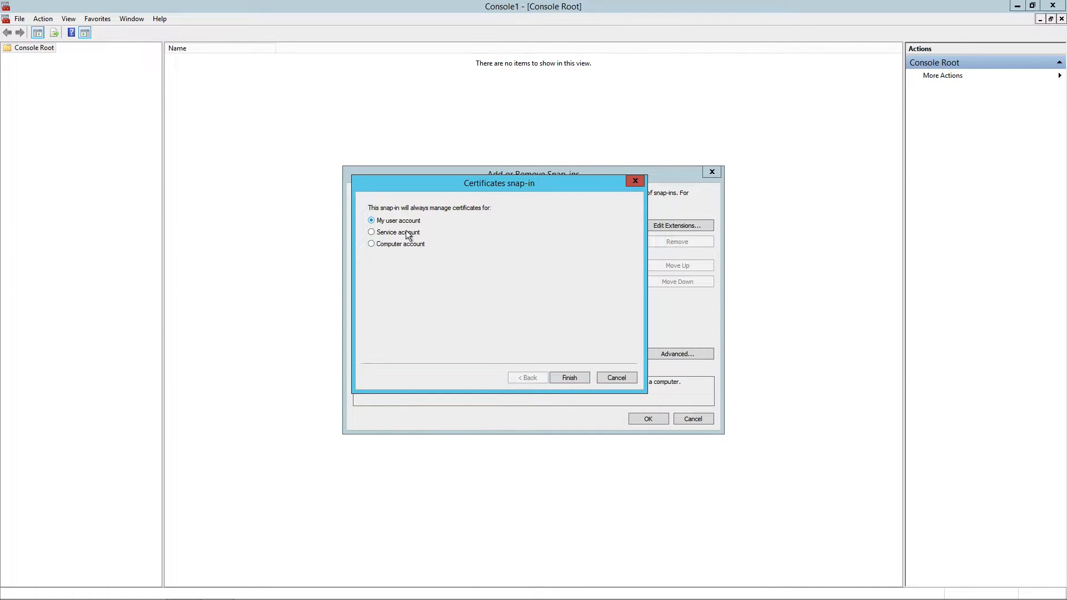
left_click(569, 378)
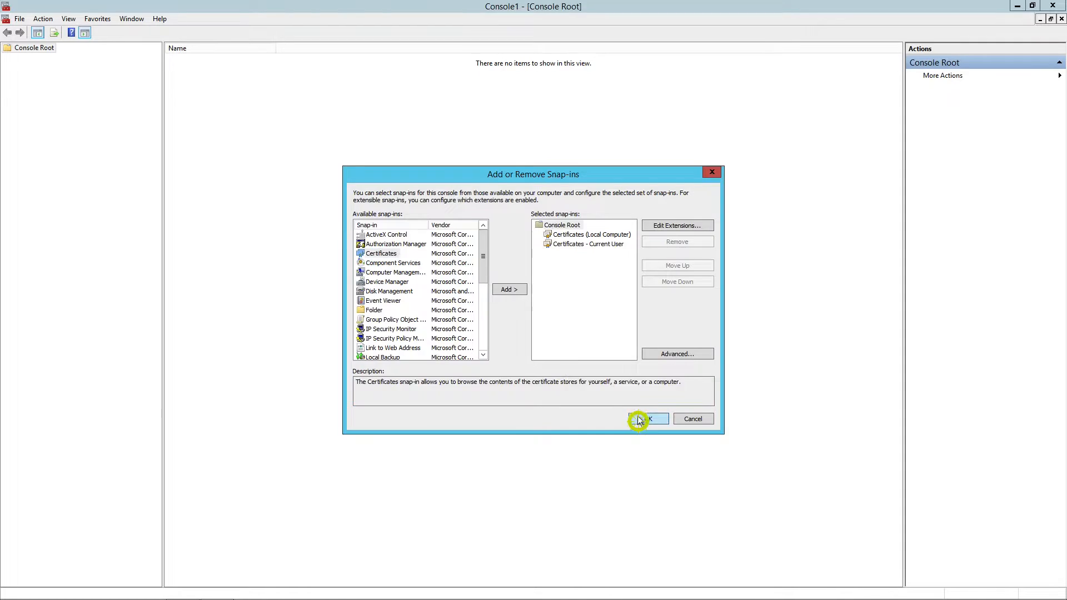
left_click(646, 419)
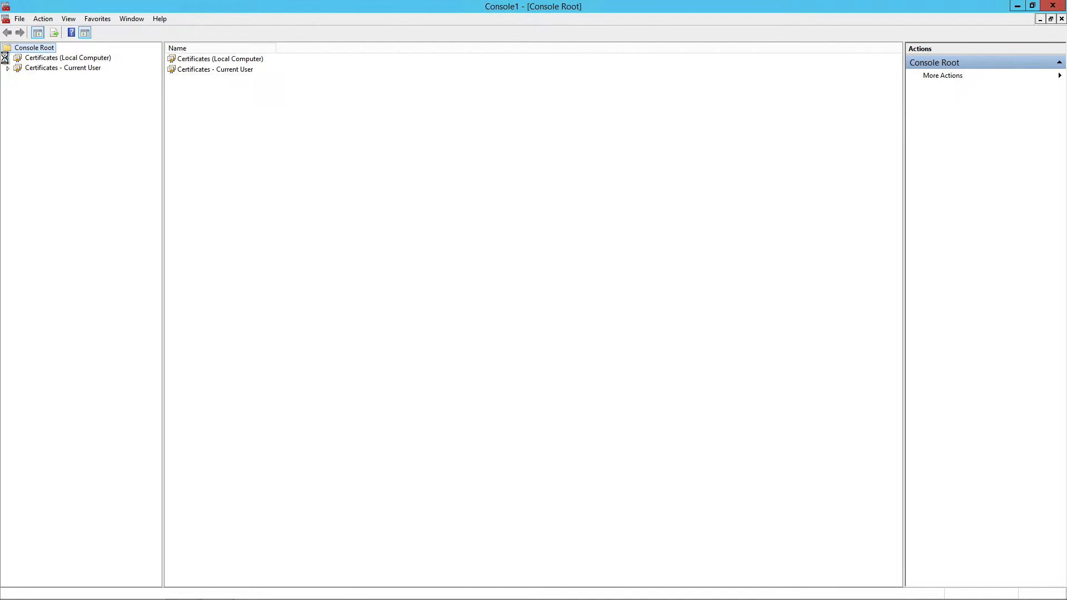
Step: Start the Certificate Import Wizard on the local computer's Trusted Root Certification Authorities store
left_click(7, 57)
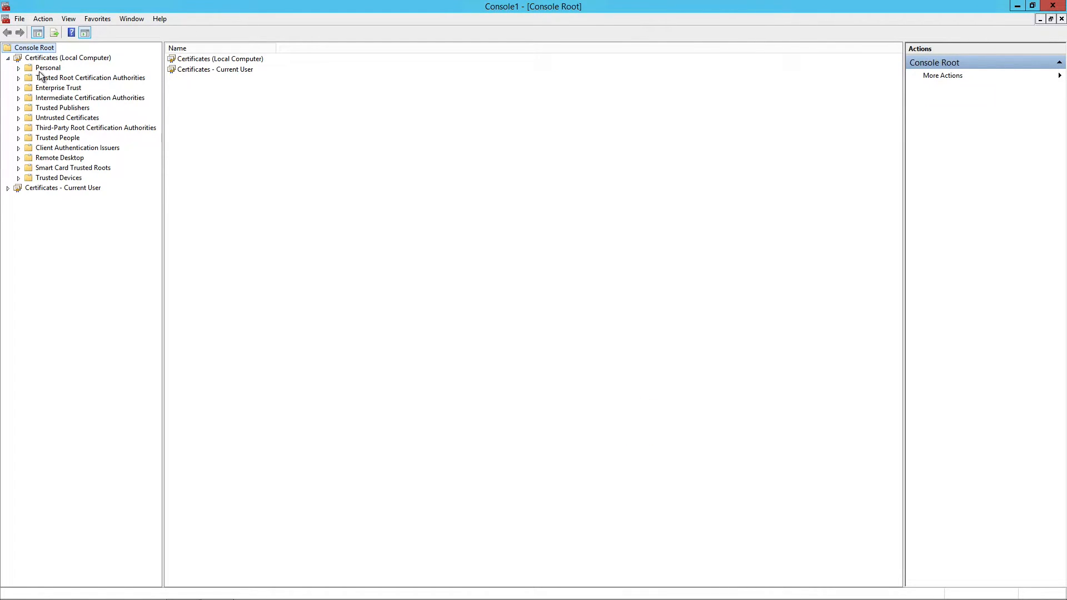
left_click(90, 77)
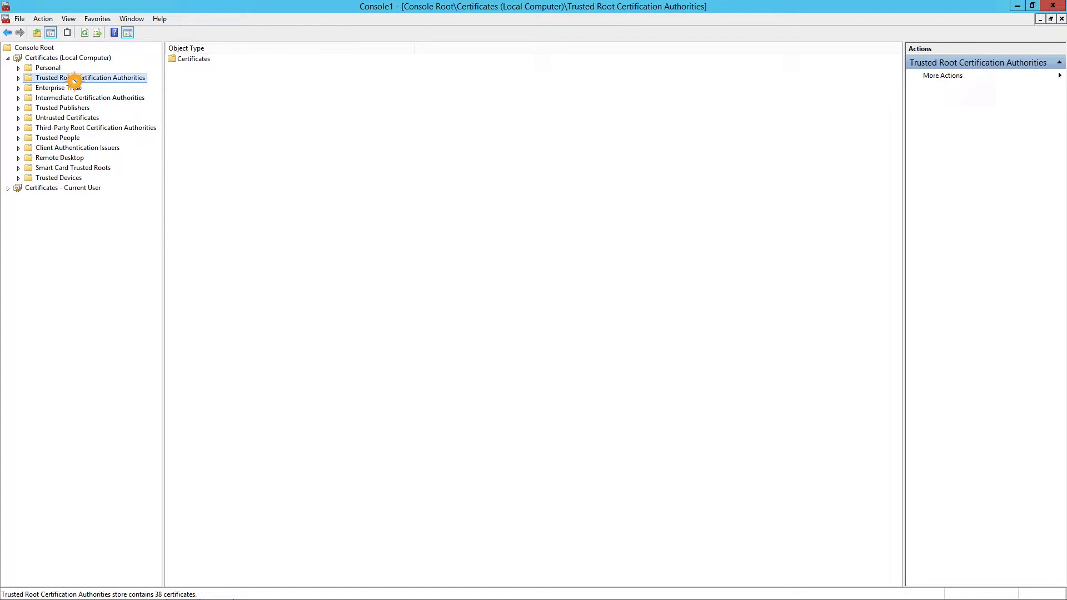
right_click(89, 76)
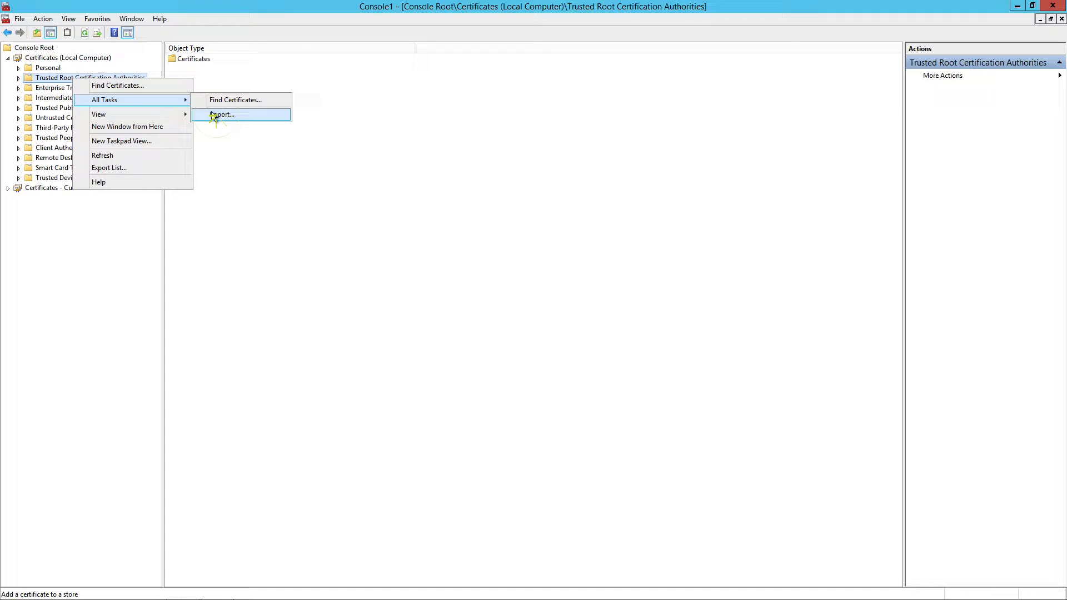
left_click(223, 114)
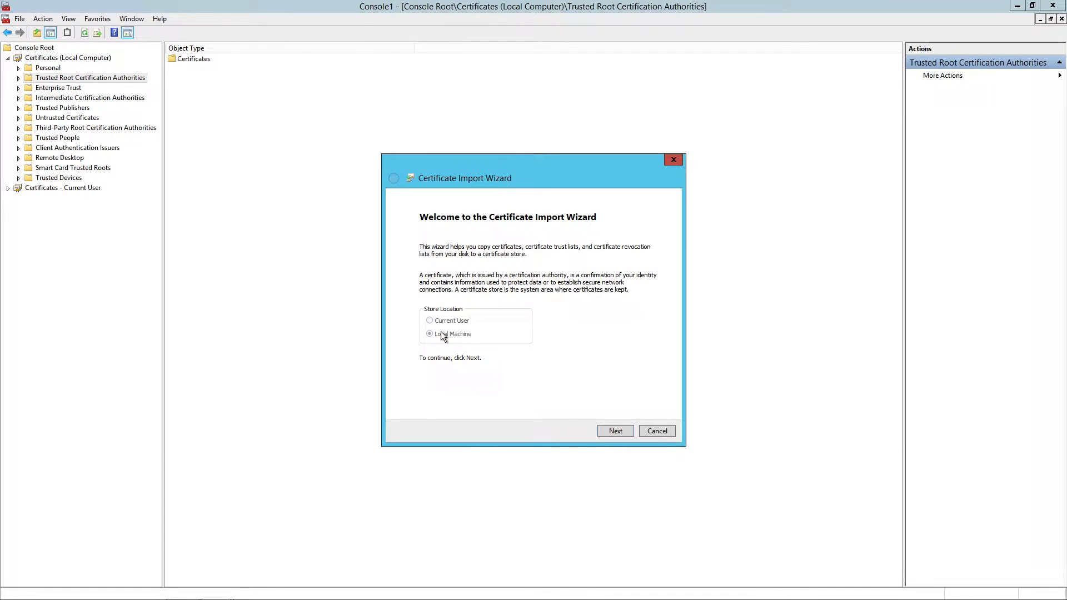
Step: Select Certificates_autority from C:\QlikSense_certificates (All Files filter) as the file to import
left_click(613, 431)
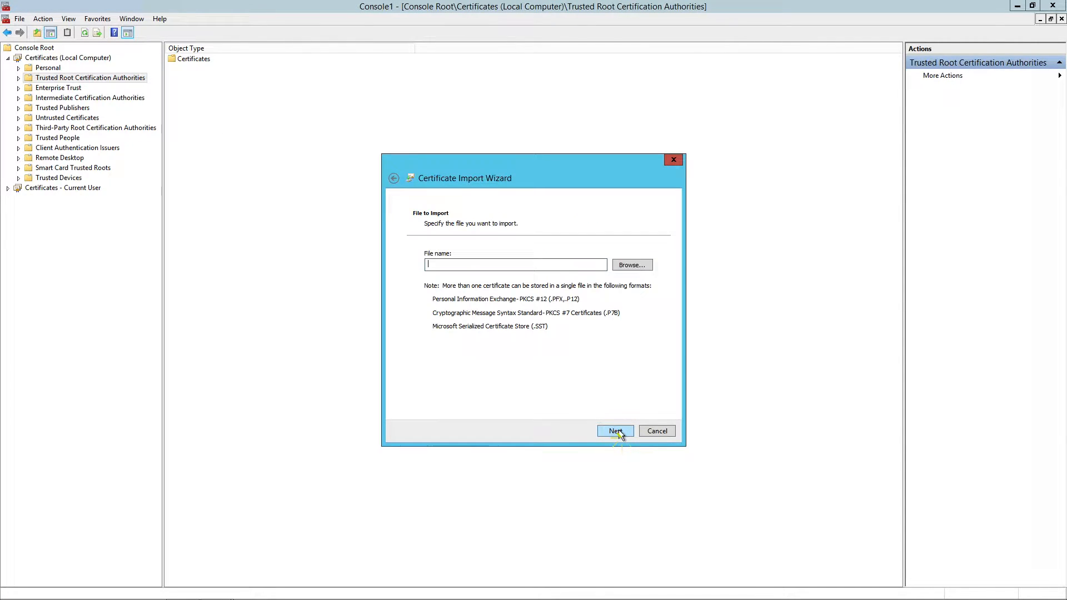
mouse_move(613, 271)
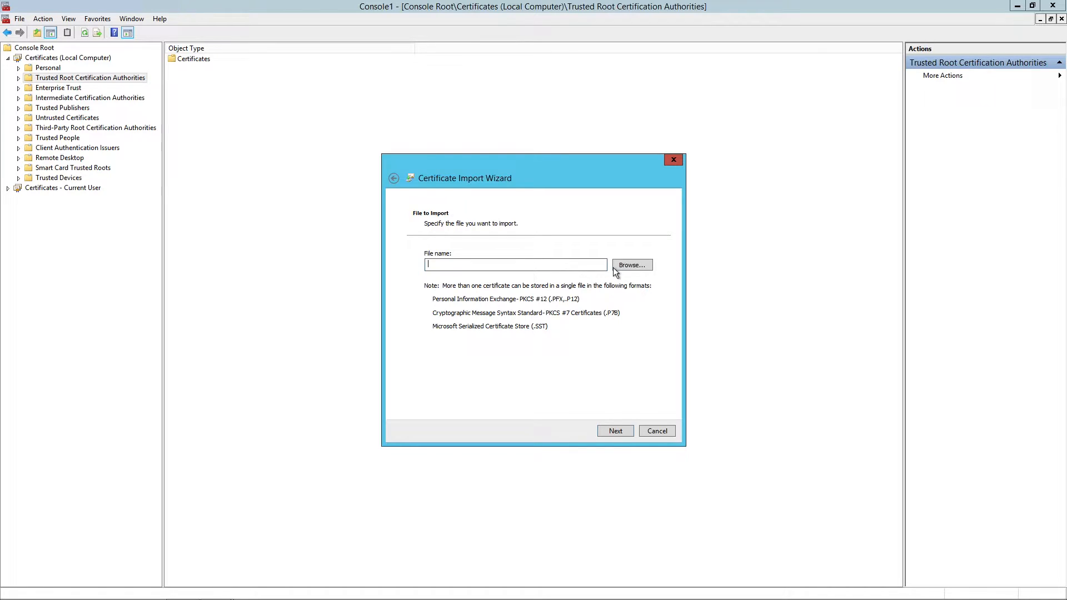
left_click(630, 265)
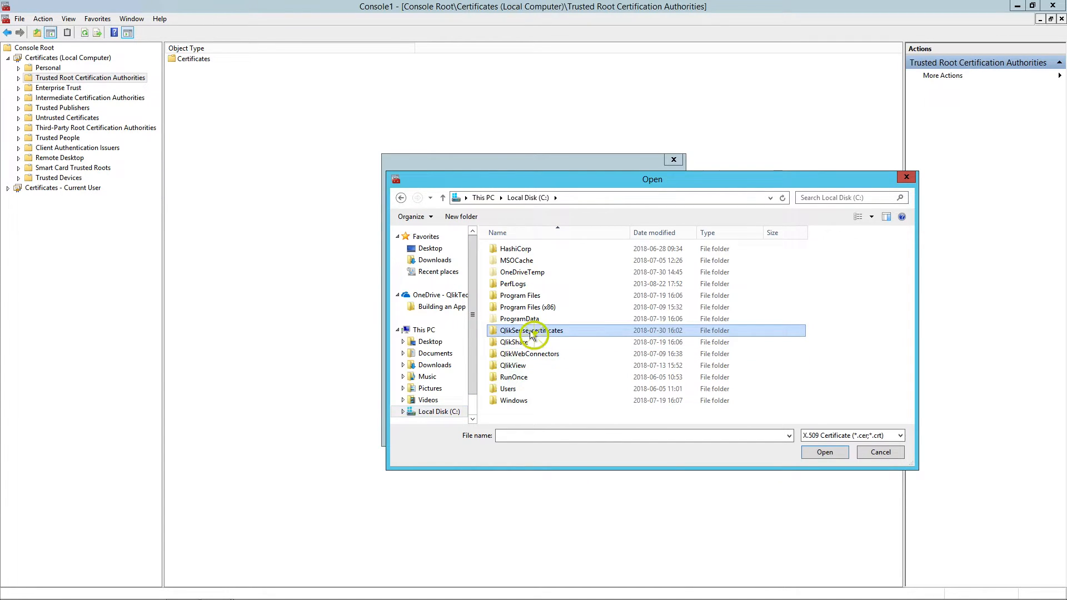
double_click(531, 330)
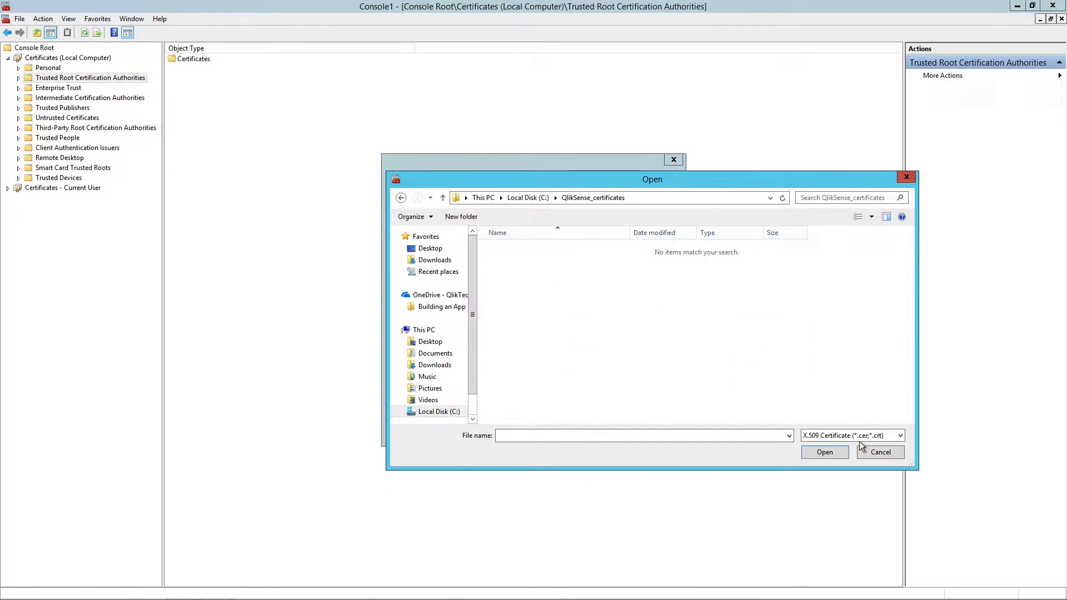
left_click(853, 436)
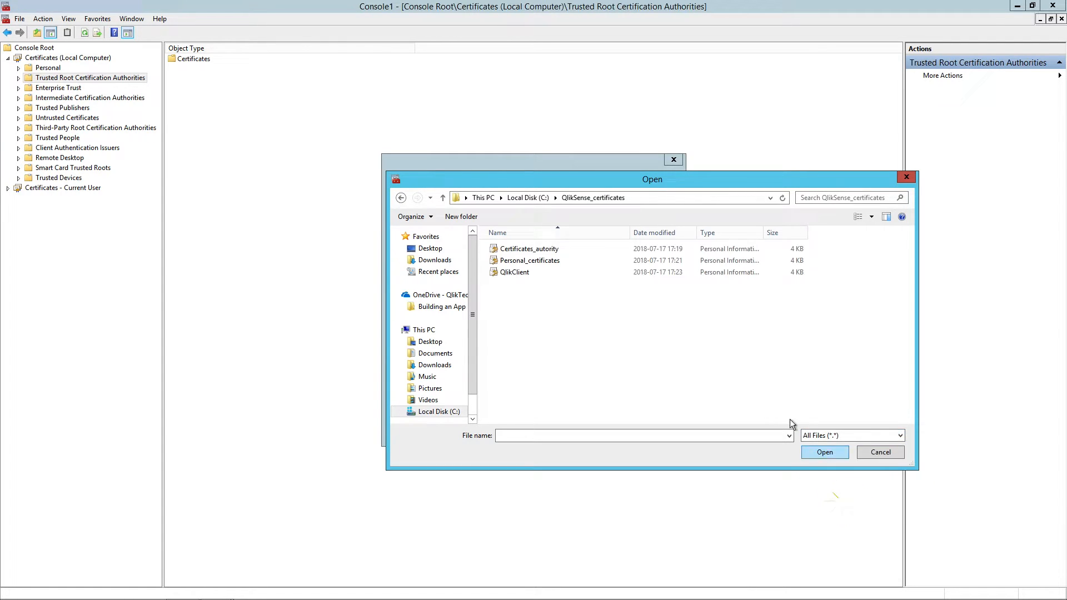
left_click(527, 248)
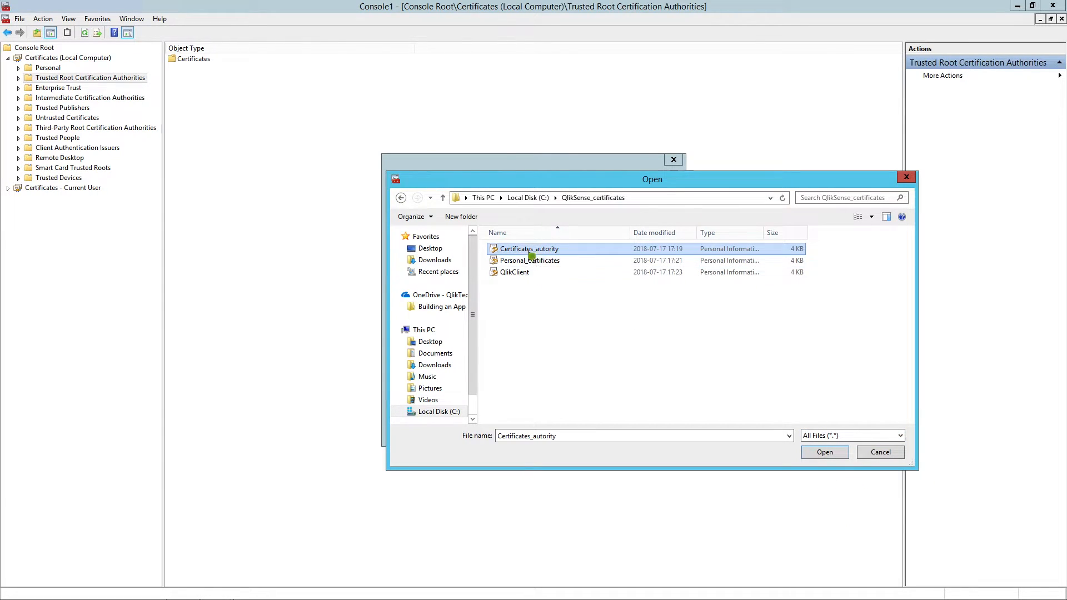
mouse_move(823, 452)
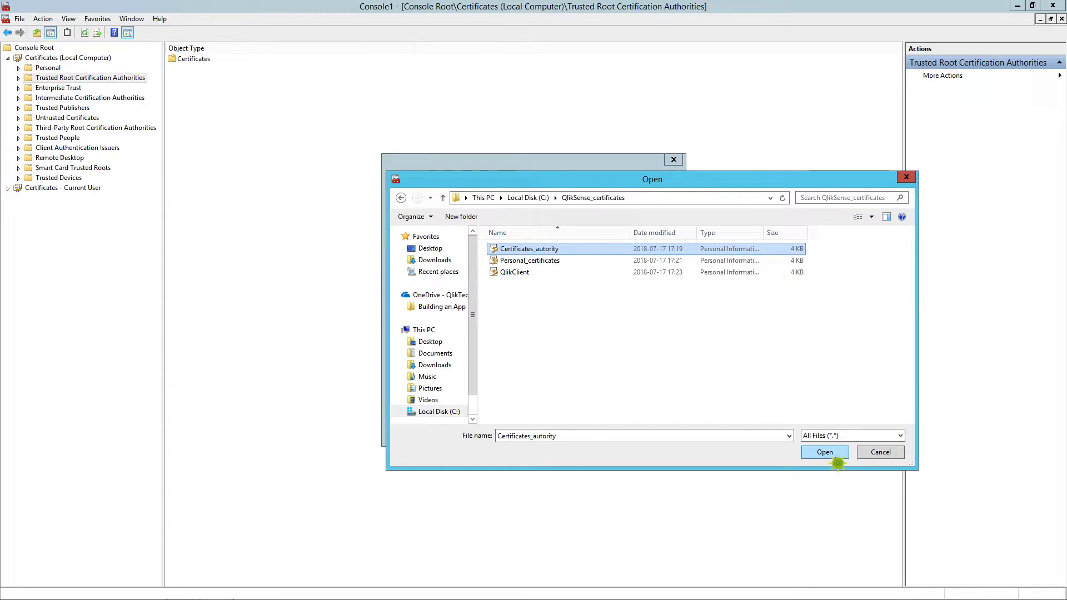
left_click(824, 452)
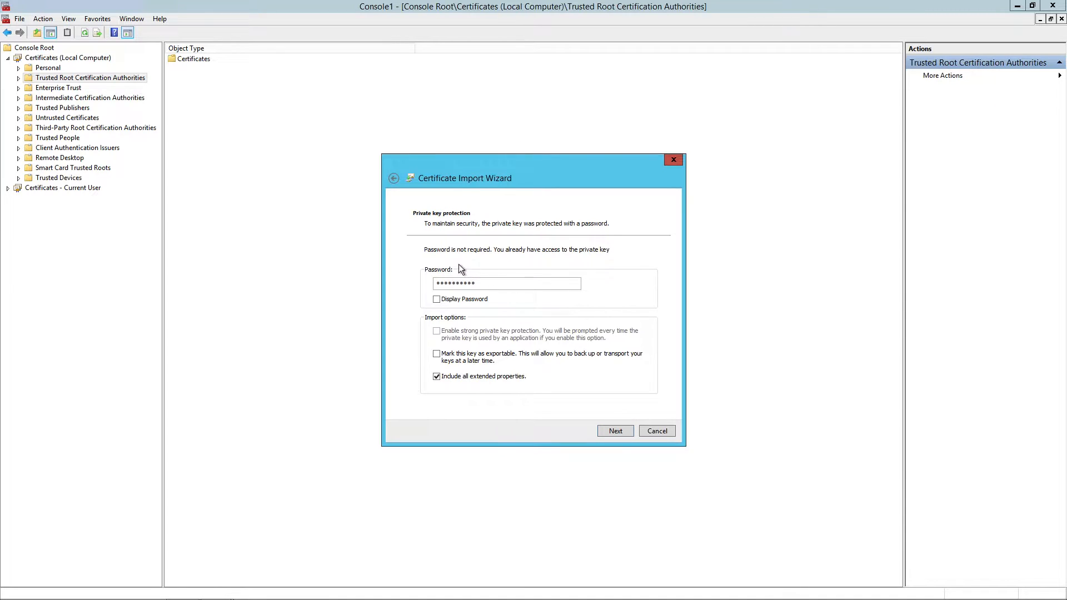
mouse_move(551, 262)
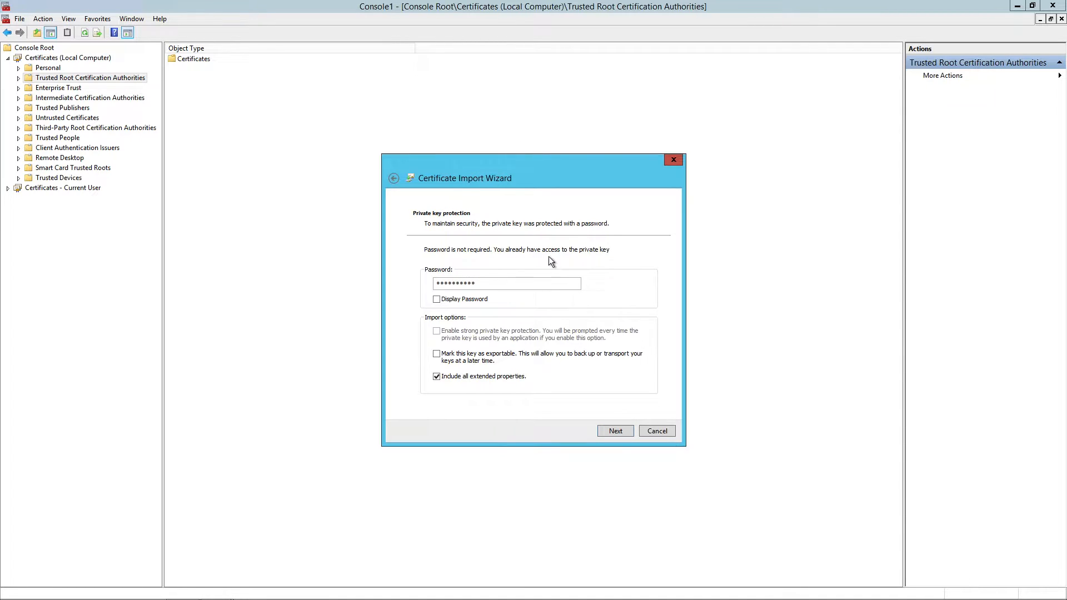
mouse_move(578, 264)
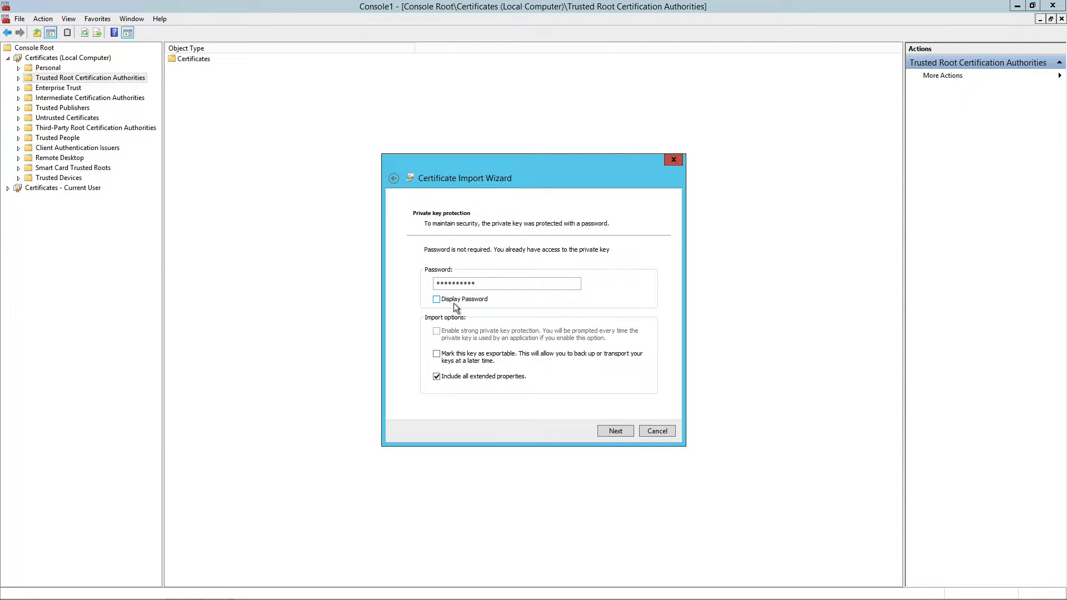
mouse_move(615, 431)
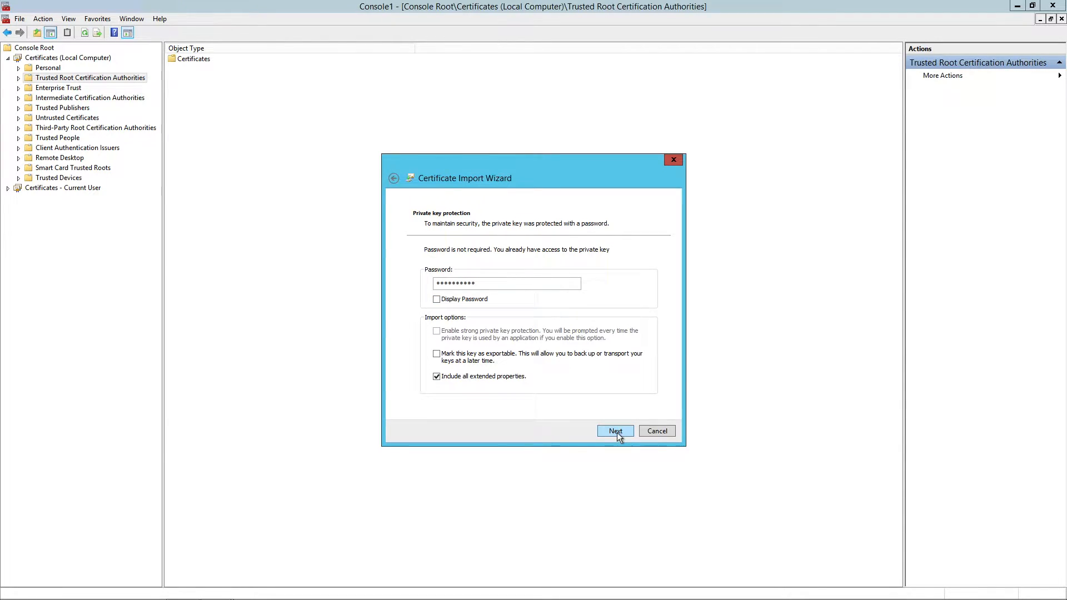
Step: Finish importing Certificates_autority into Trusted Root Certification Authorities after the password step
left_click(614, 431)
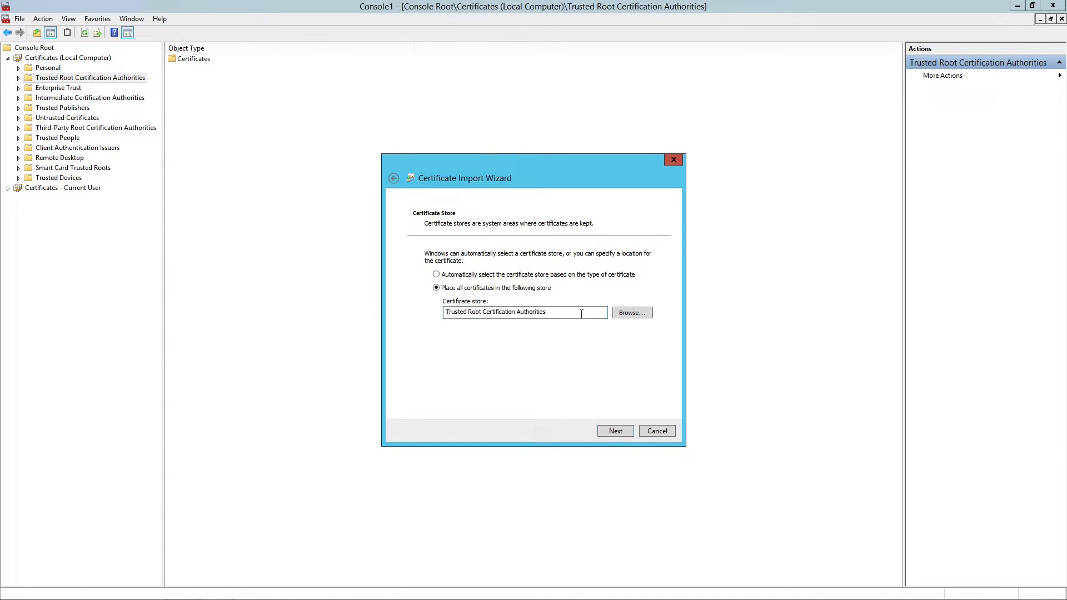
left_click(614, 431)
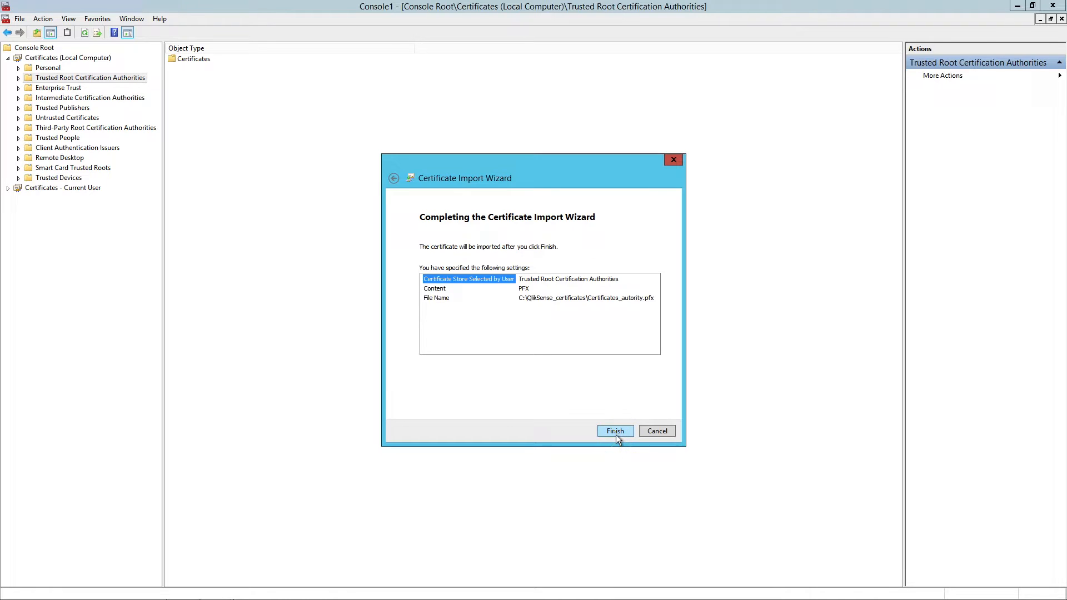
left_click(613, 431)
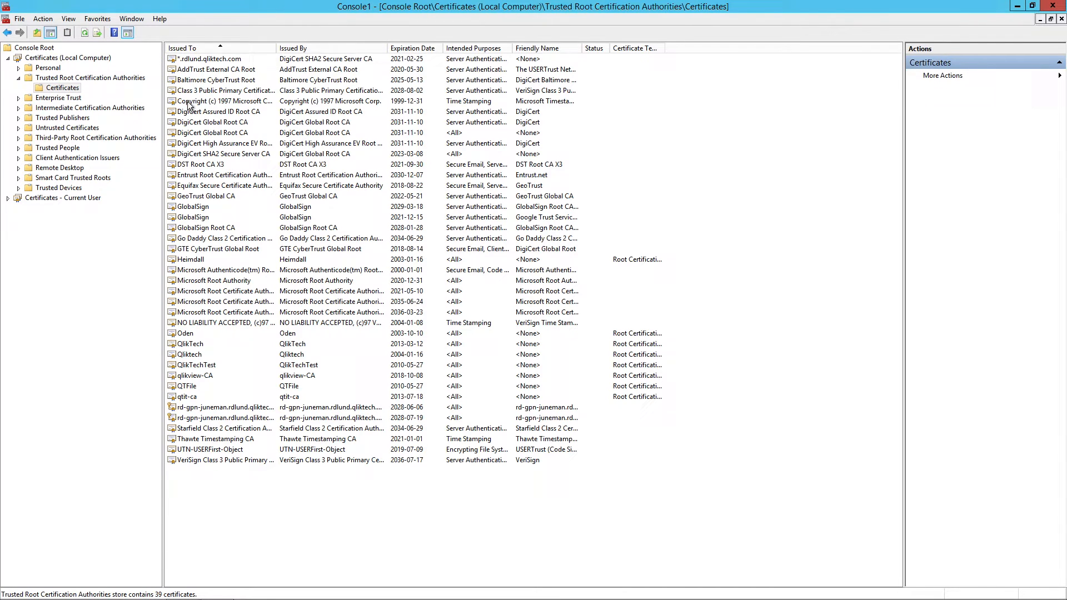
Step: Select the imported Qlik Sense CA certificate and expand the Personal store
left_click(225, 407)
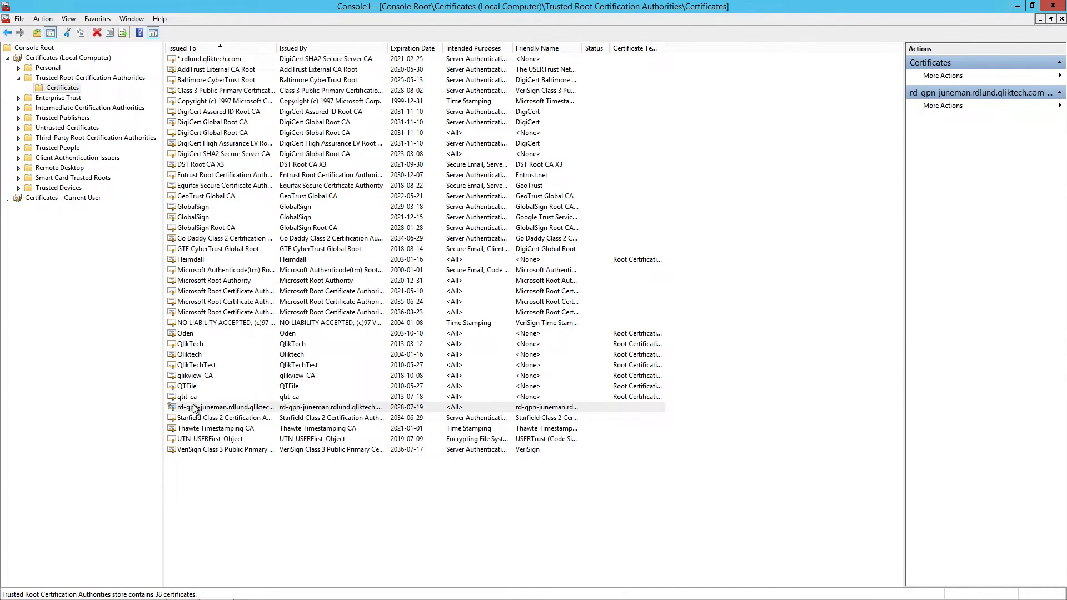
left_click(225, 407)
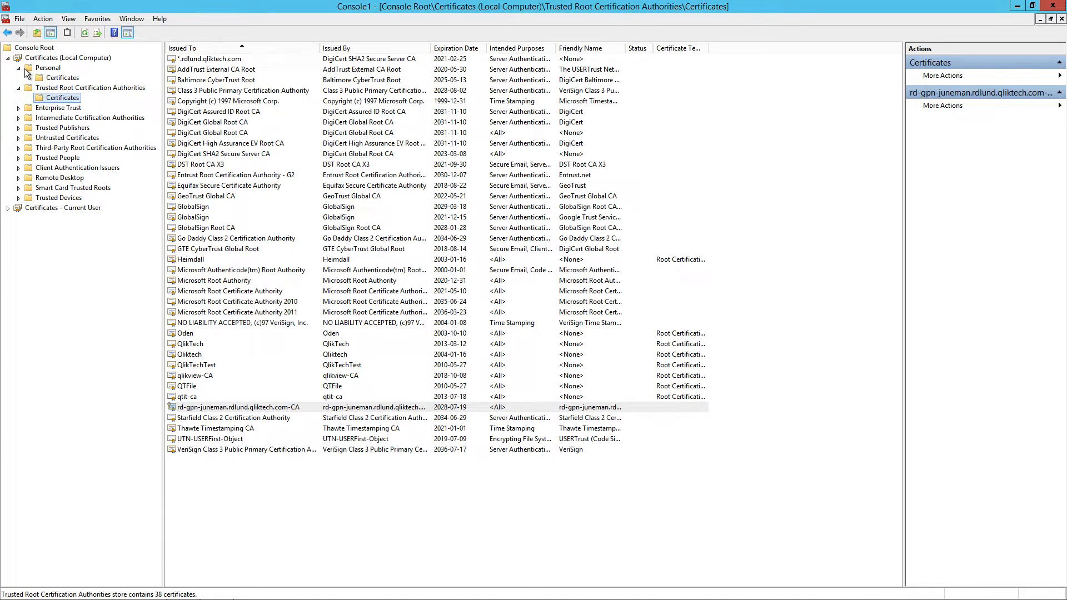
Step: Start an import into the local computer's Personal store and choose the Personal_certificates file
left_click(63, 78)
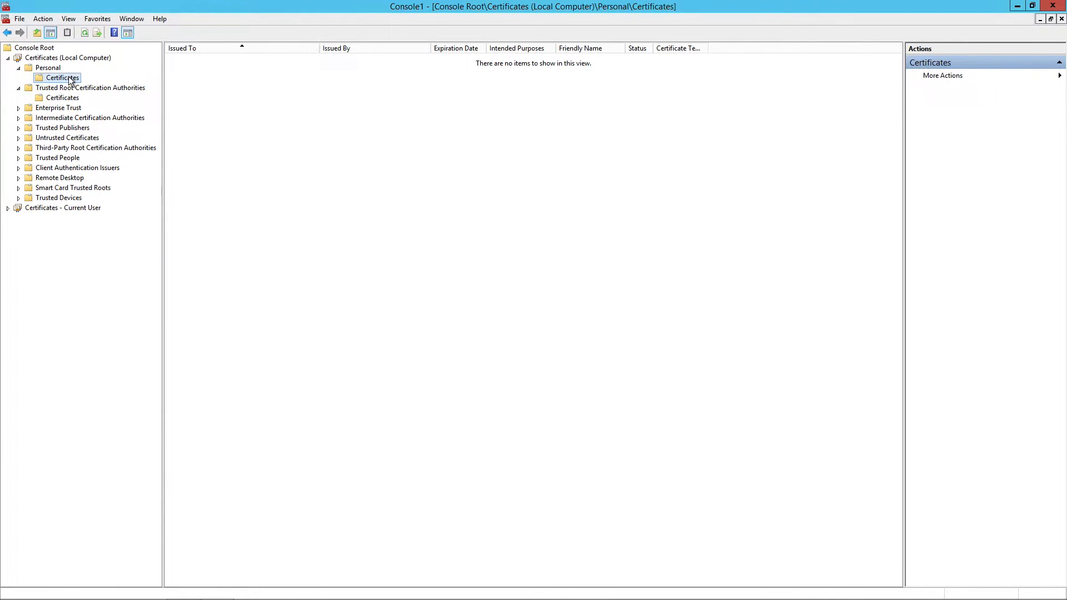
right_click(62, 78)
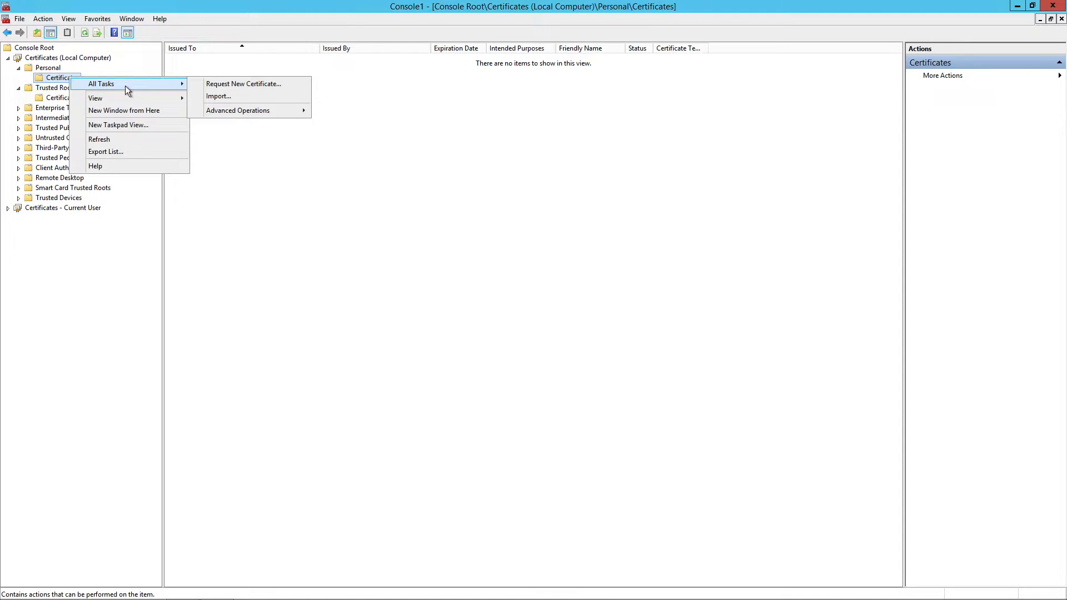
mouse_move(219, 96)
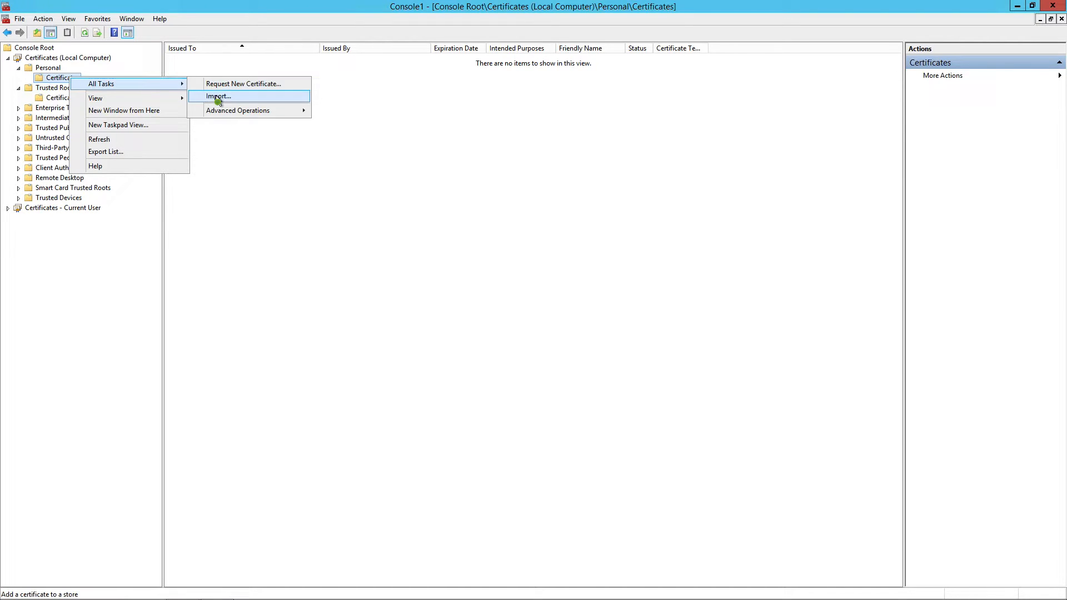
left_click(218, 96)
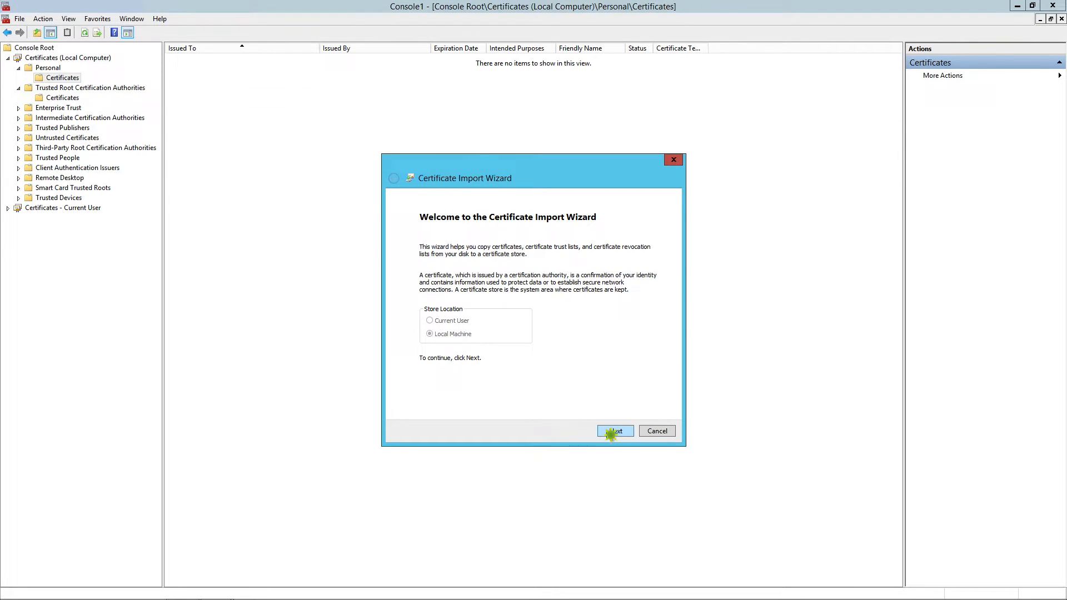
left_click(613, 431)
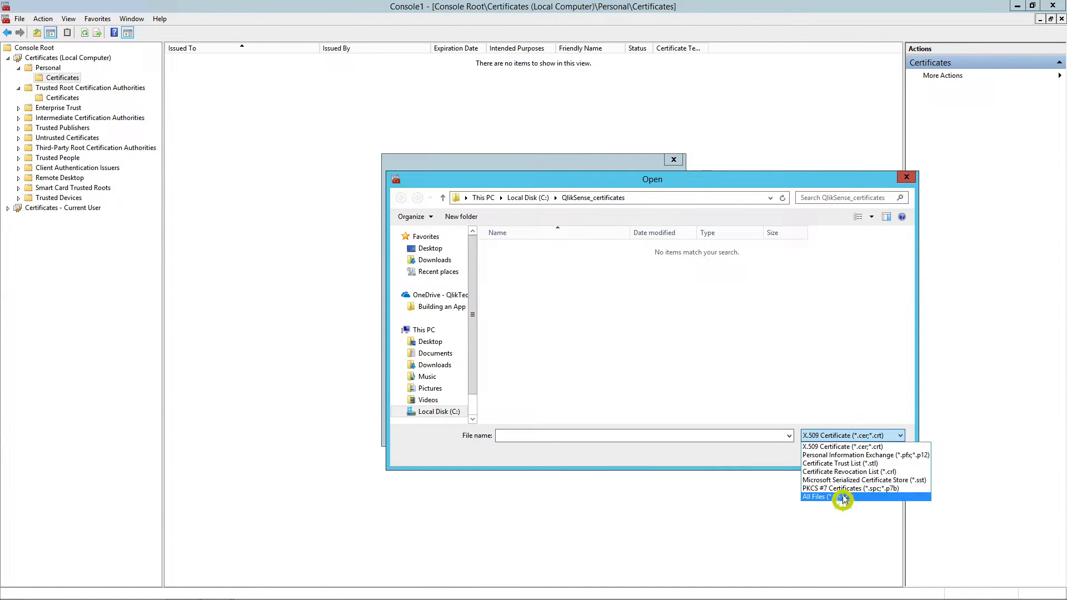
left_click(817, 497)
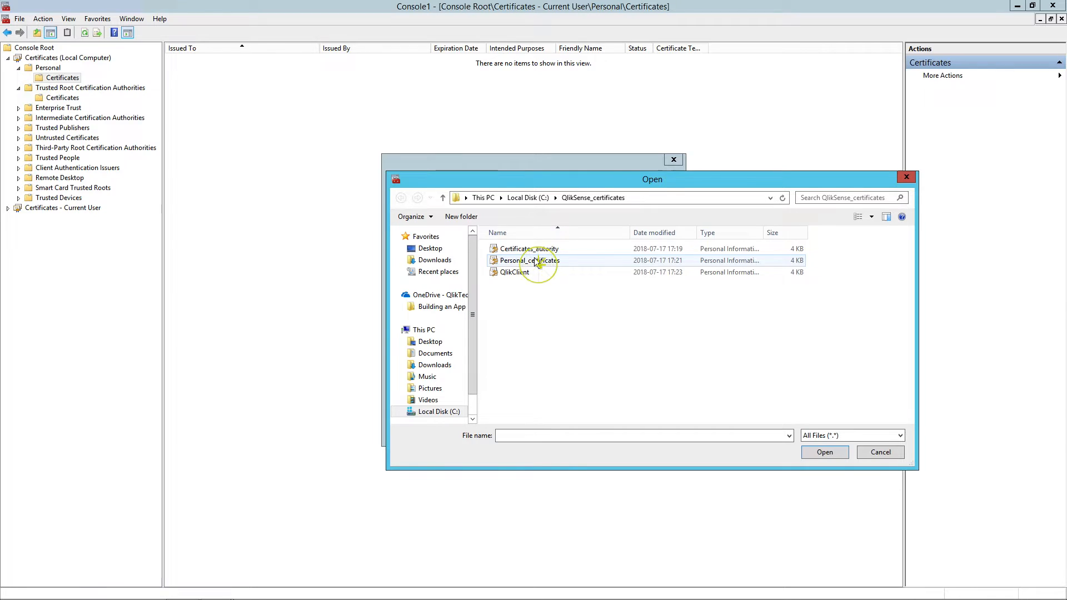
double_click(529, 260)
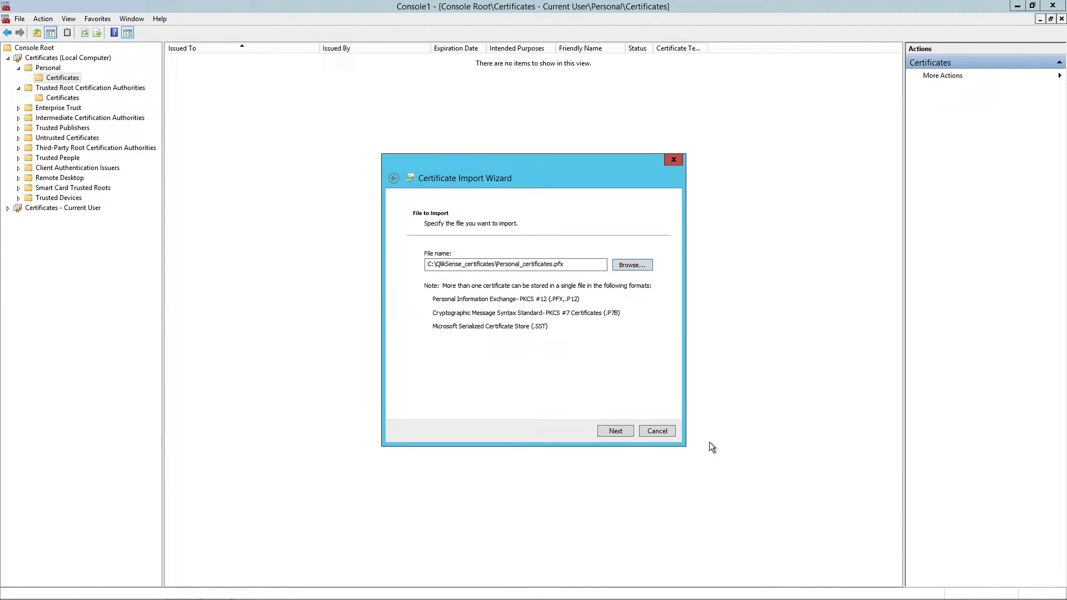
Step: Complete the Personal_certificates import into the Personal store and dismiss the success message
left_click(614, 431)
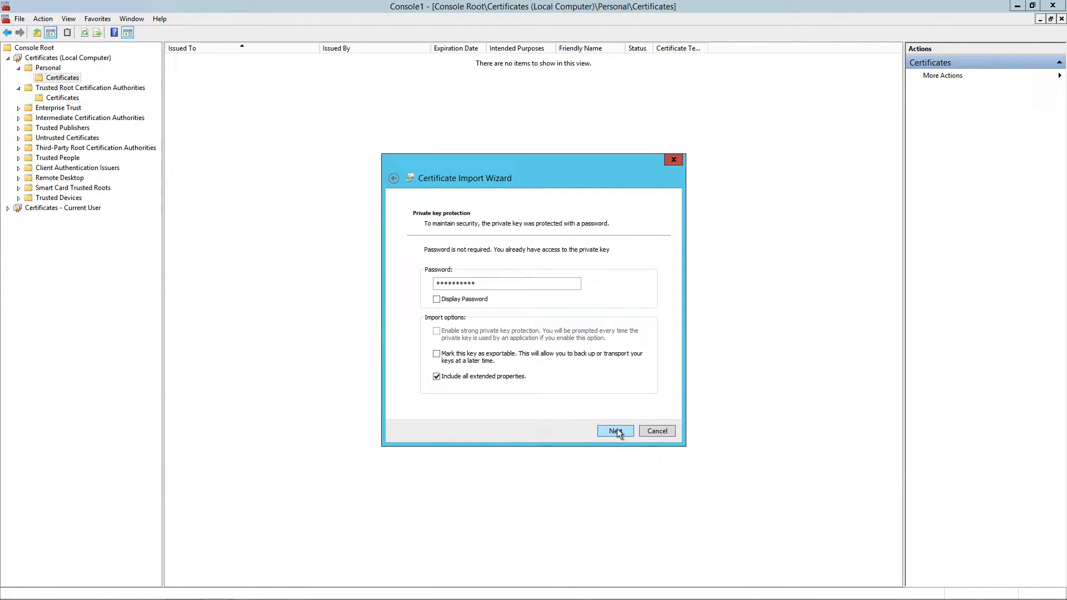
mouse_move(460, 256)
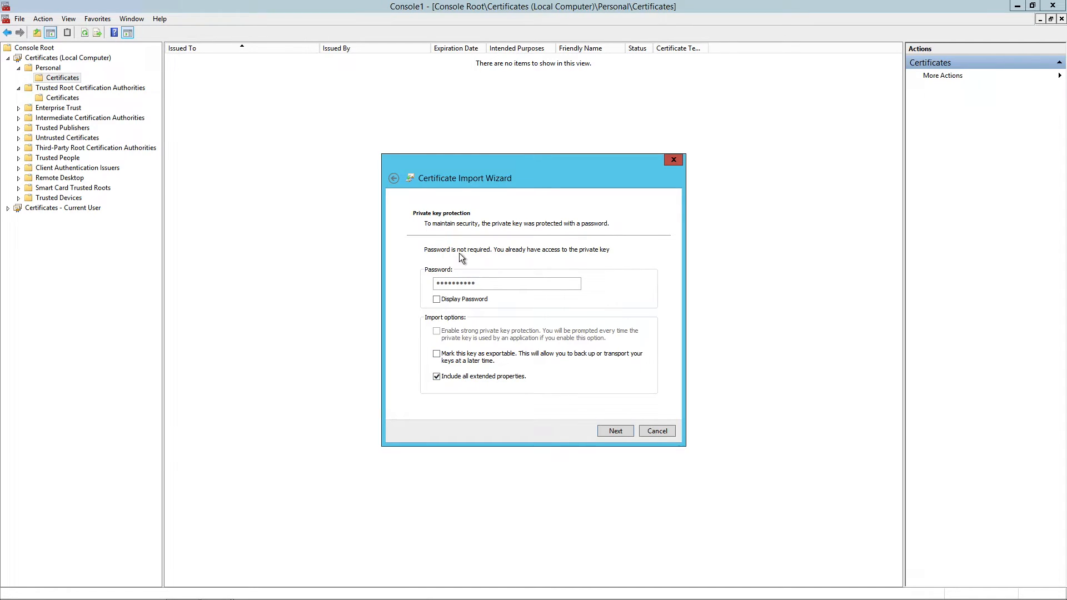
left_click(614, 431)
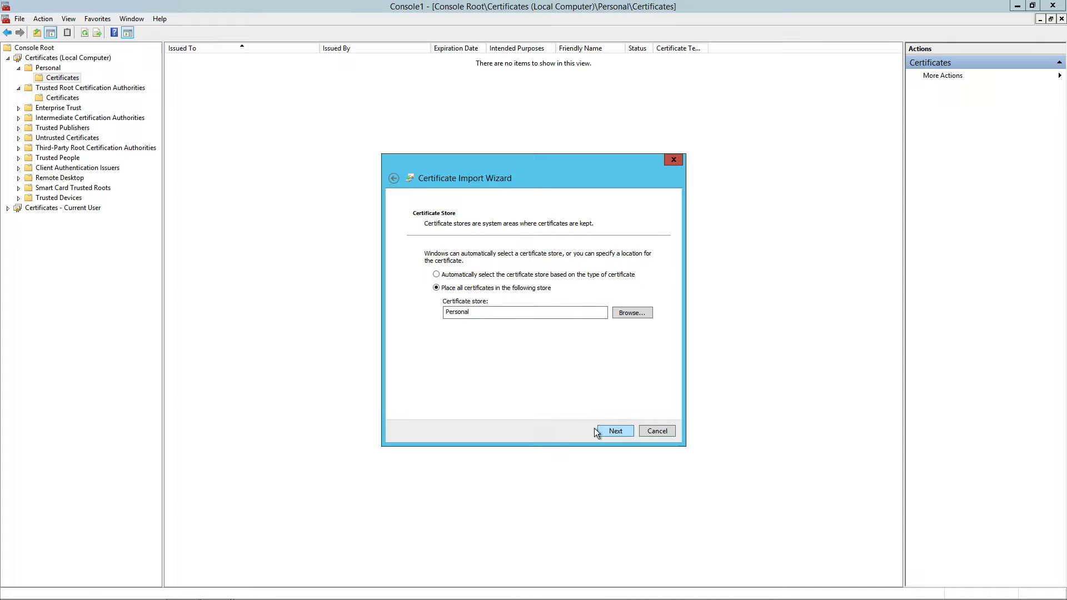
mouse_move(613, 415)
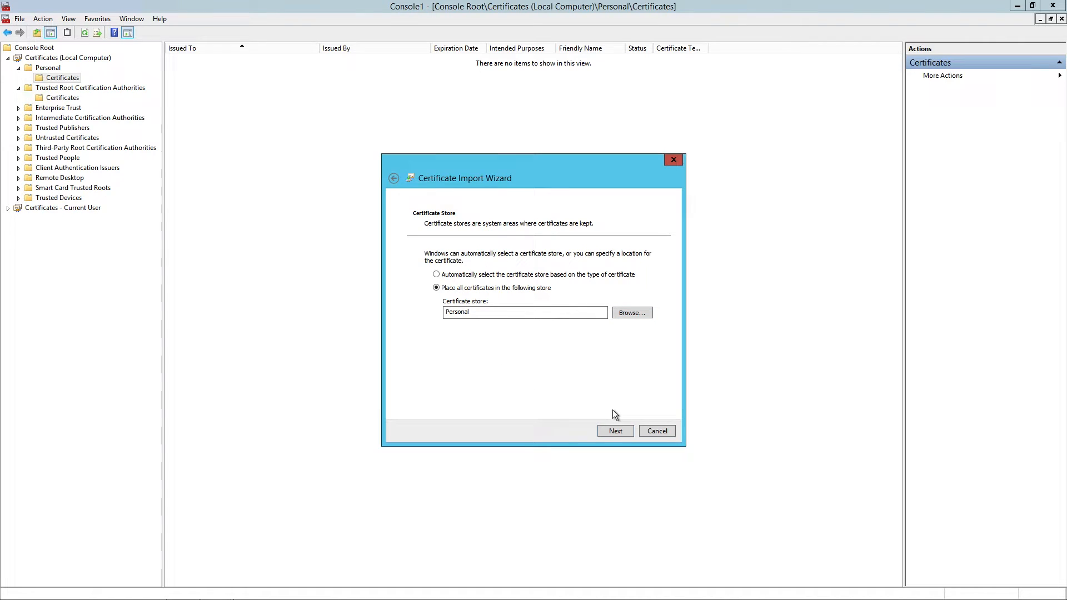
left_click(614, 431)
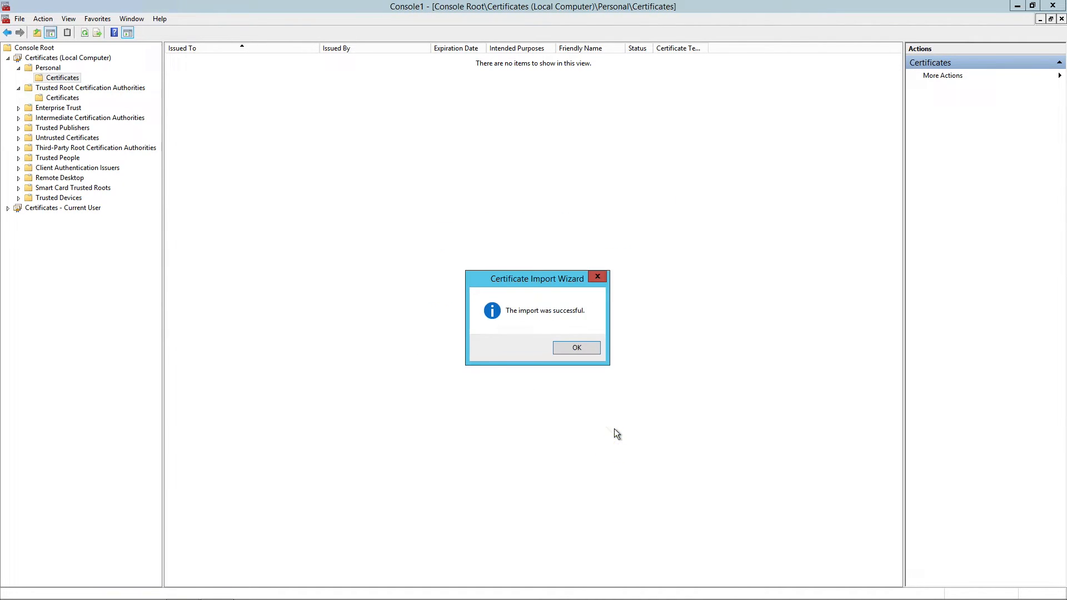
left_click(575, 346)
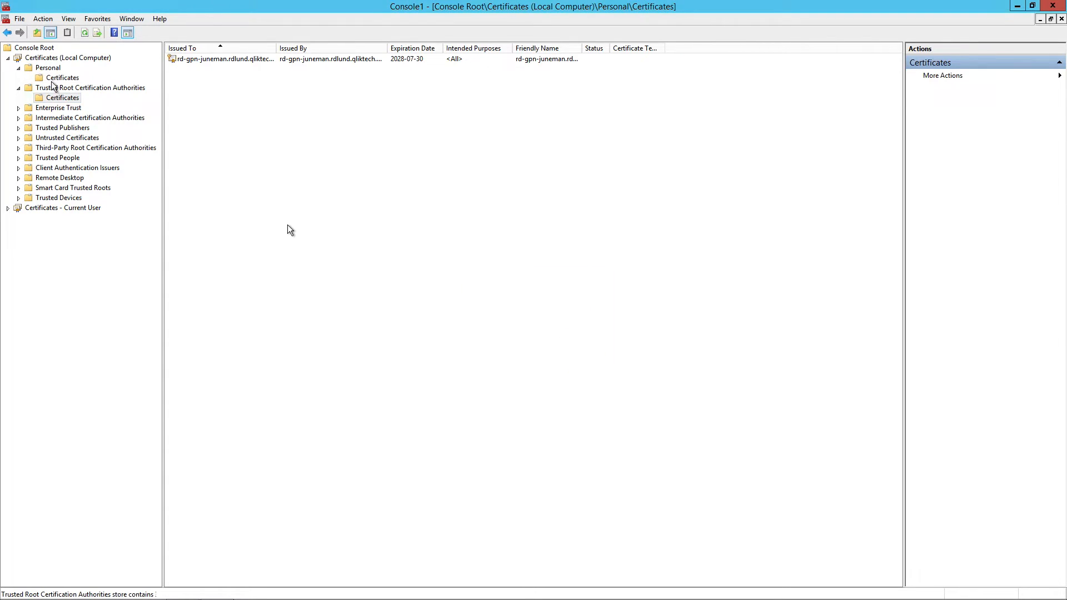
Step: Start an import into the current user's Personal store and choose the QlikClient.pfx file
left_click(62, 77)
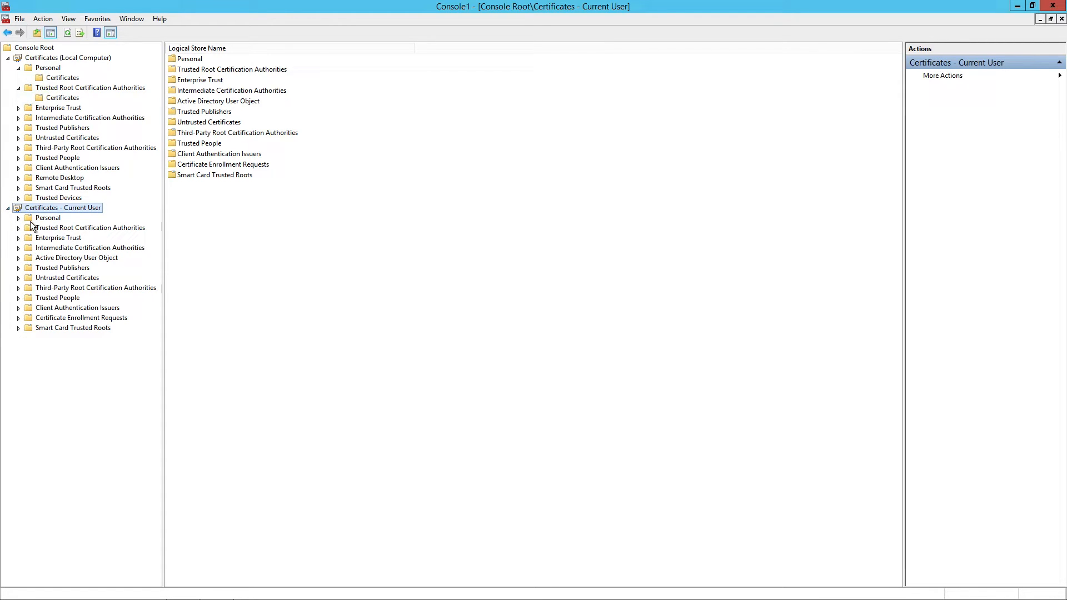
left_click(61, 226)
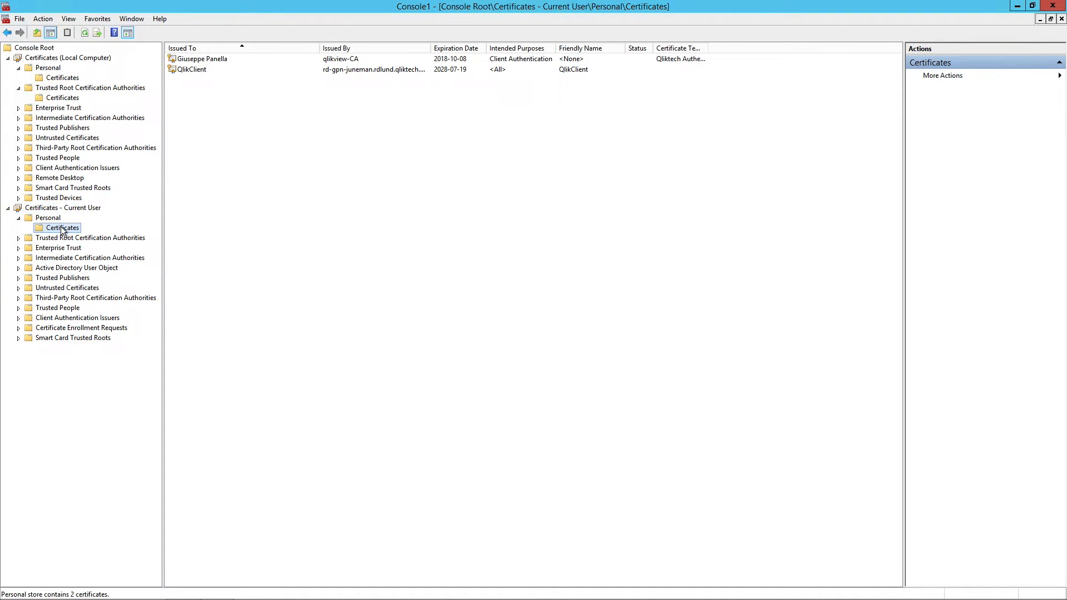
right_click(63, 226)
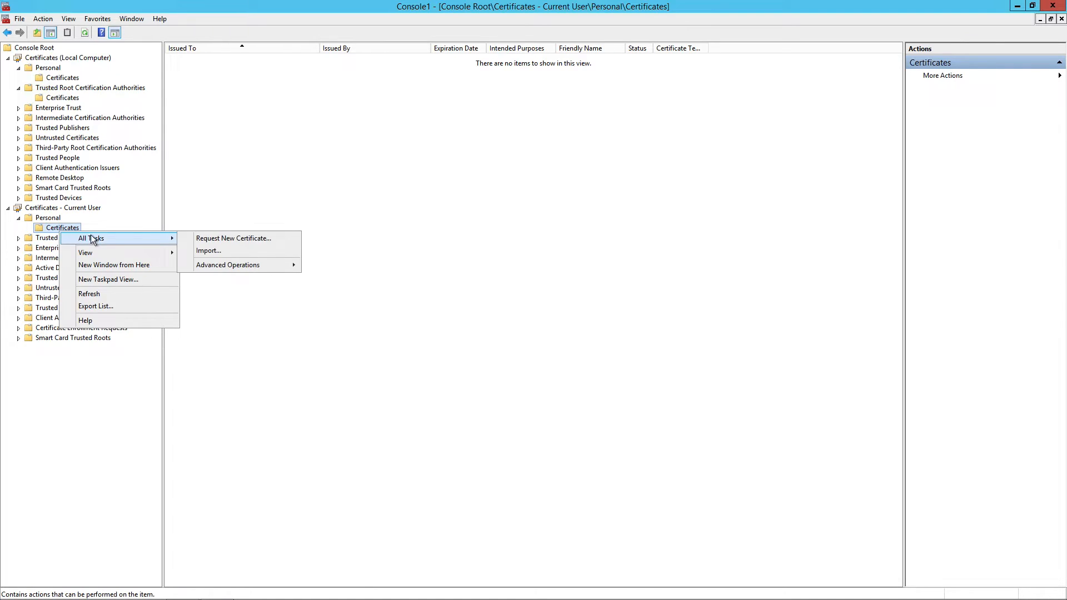
left_click(208, 250)
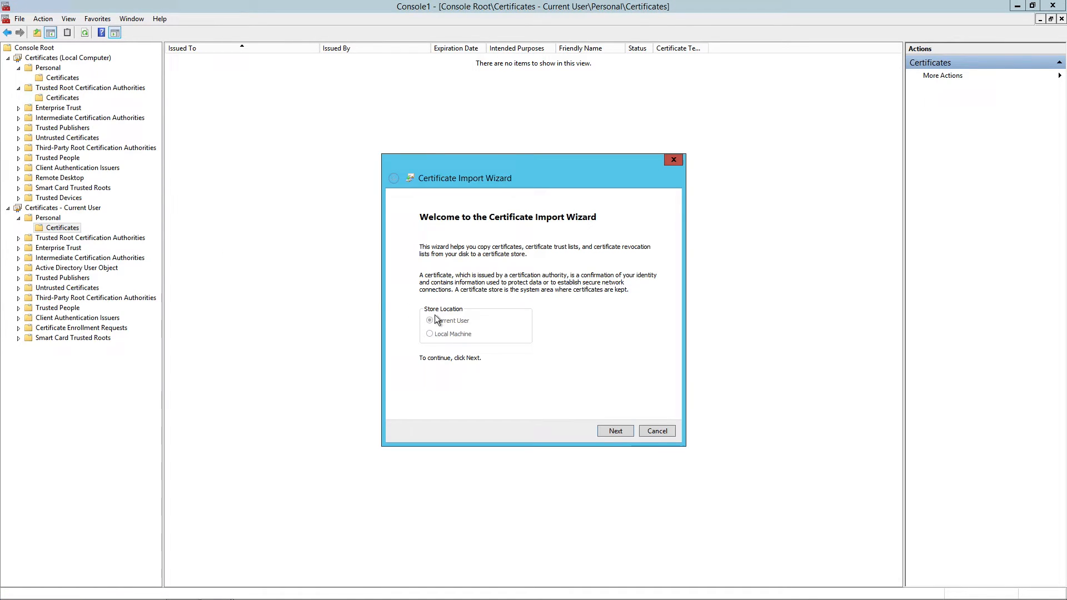
left_click(614, 430)
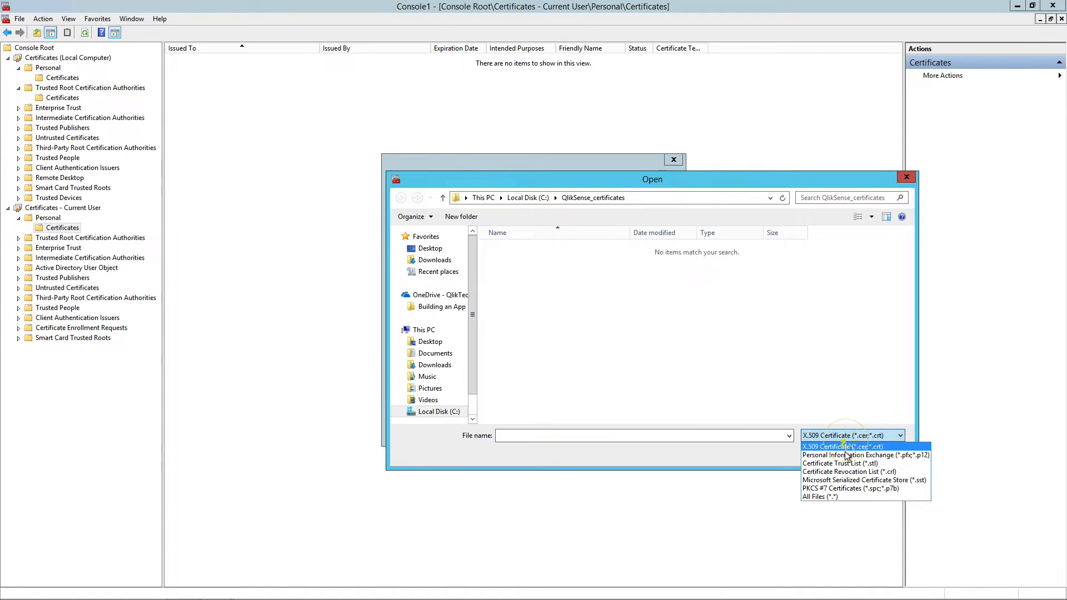
left_click(820, 497)
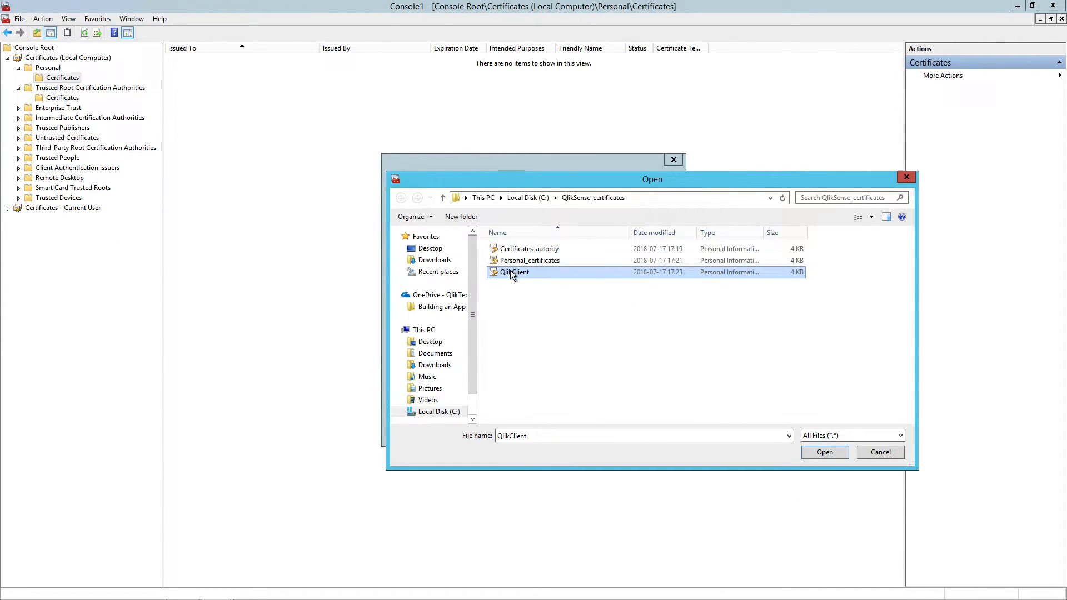
left_click(823, 452)
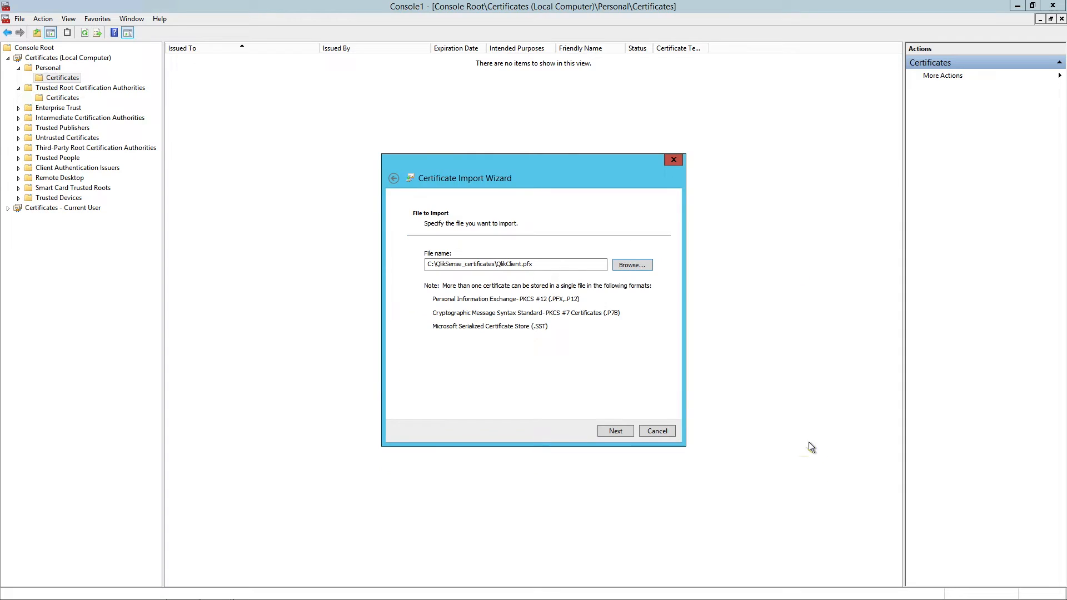
Step: Finish importing QlikClient into the current user's Personal store after entering its password
left_click(615, 431)
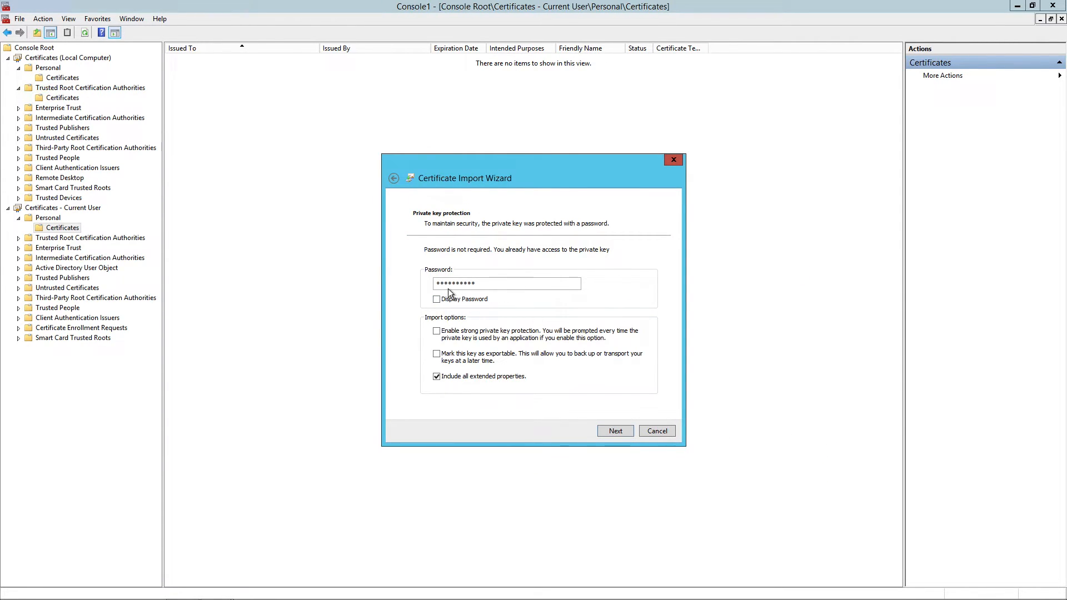
left_click(615, 431)
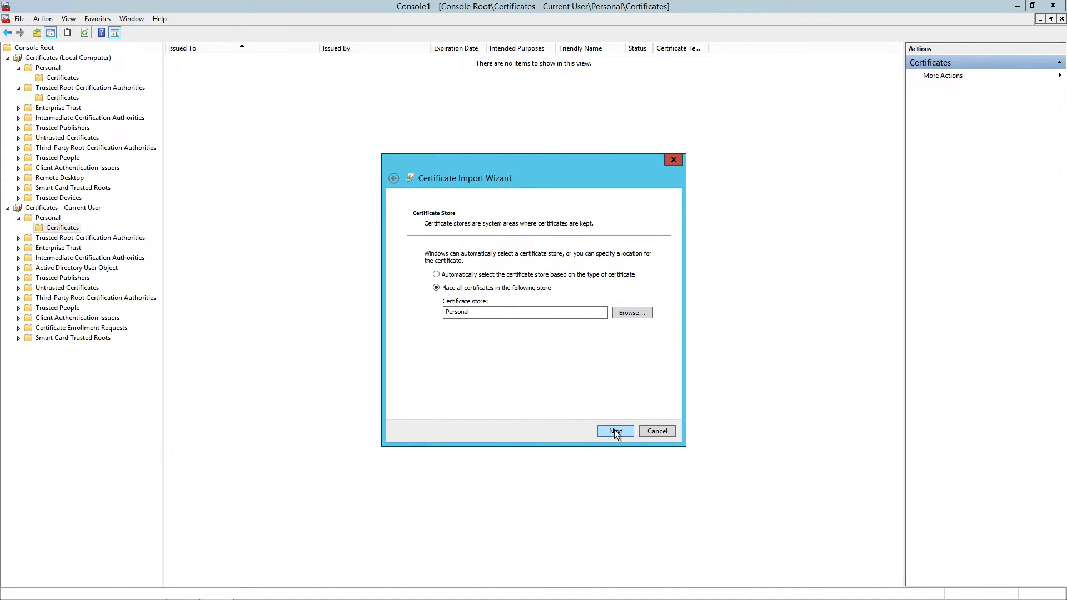
left_click(613, 431)
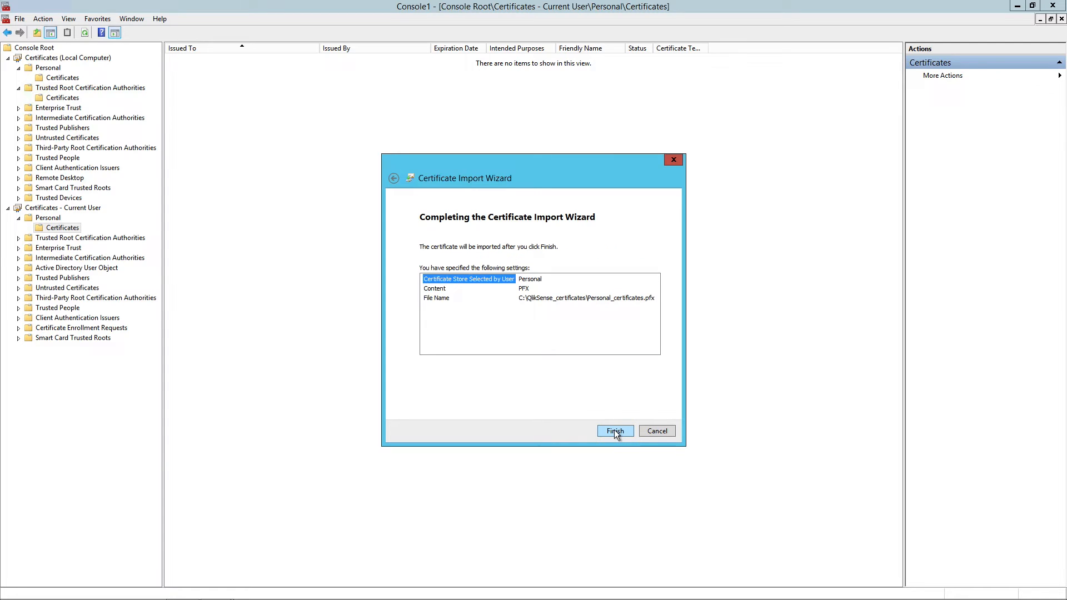
left_click(613, 431)
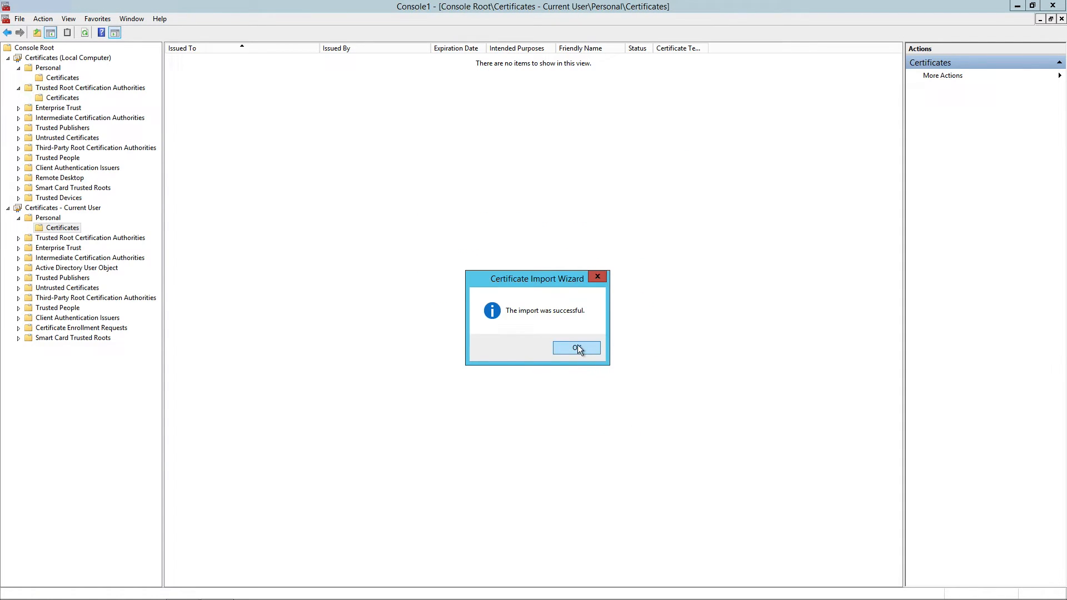
left_click(576, 347)
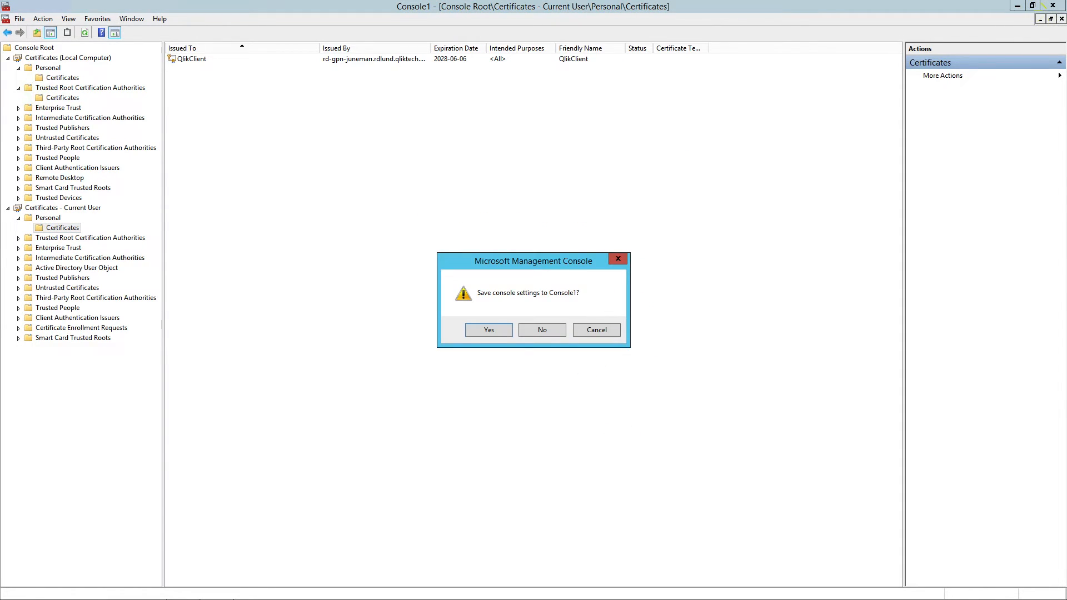
Step: Close MMC without saving its settings and launch Task Manager from the Start screen
left_click(541, 329)
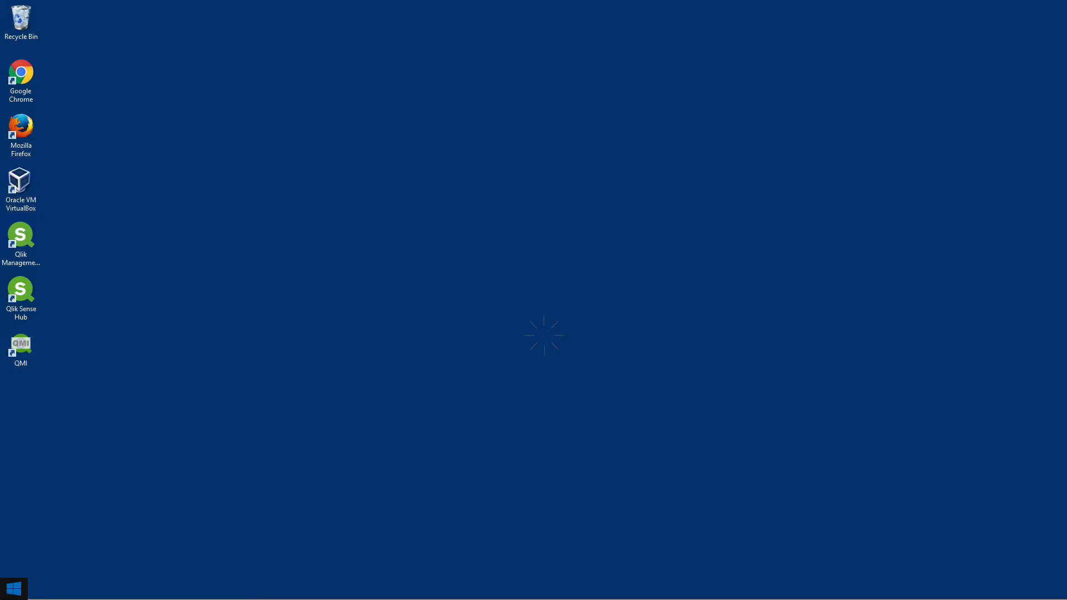
left_click(14, 588)
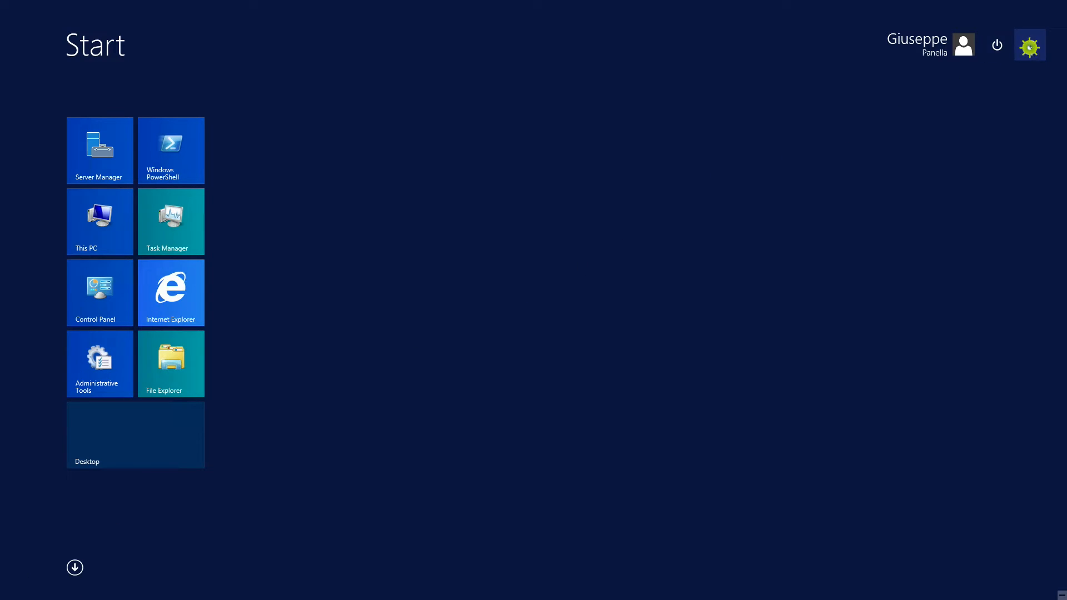
type("task Manager")
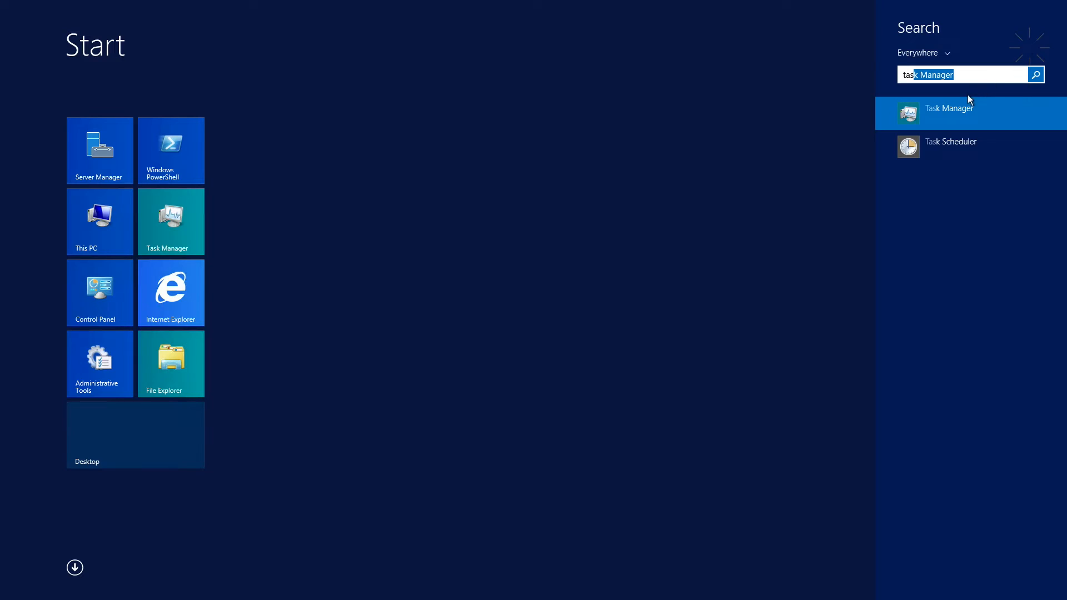
left_click(948, 112)
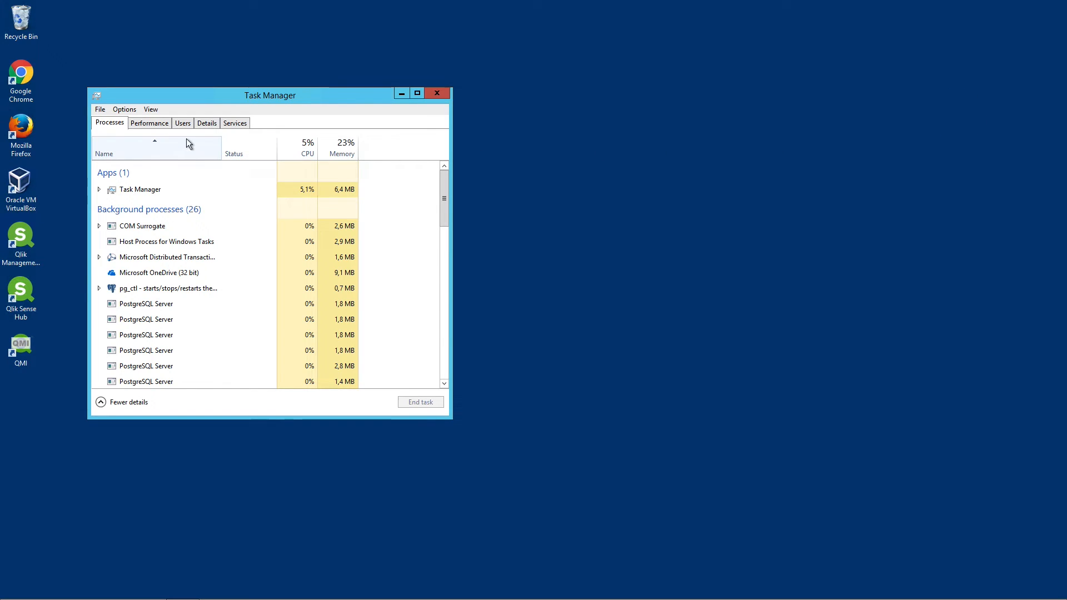
Step: In Task Manager's Services list, start QlikSenseServiceDispatcher and QlikSenseEngineService again
left_click(234, 123)
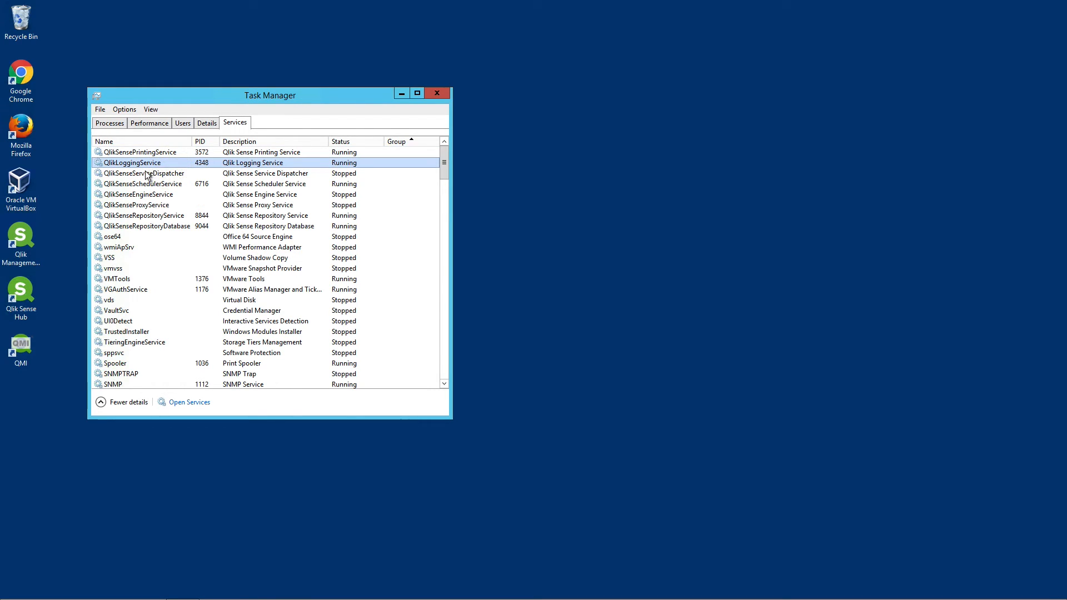
left_click(143, 173)
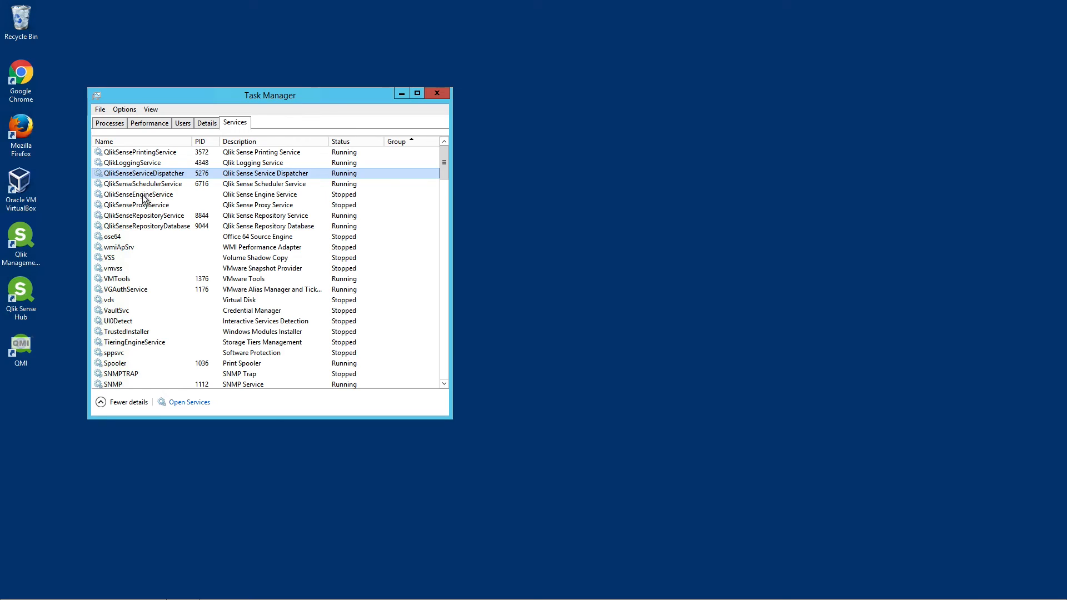
left_click(135, 193)
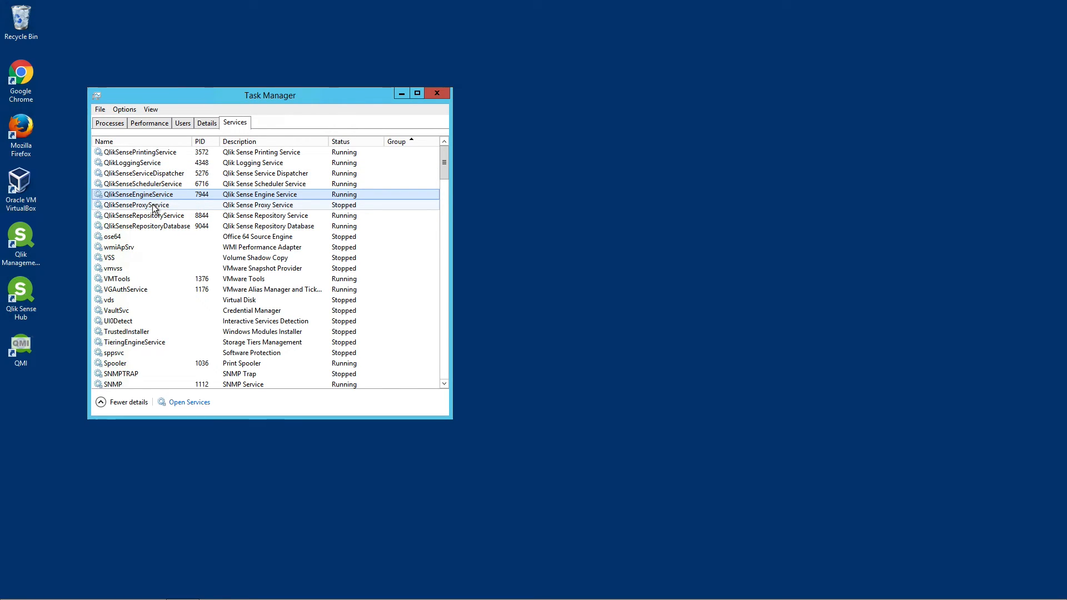